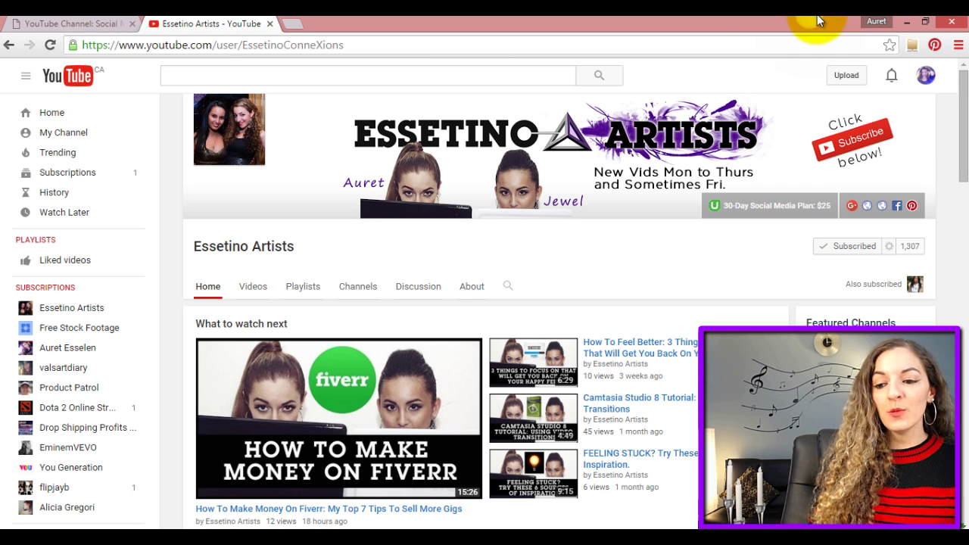
mouse_move(291, 161)
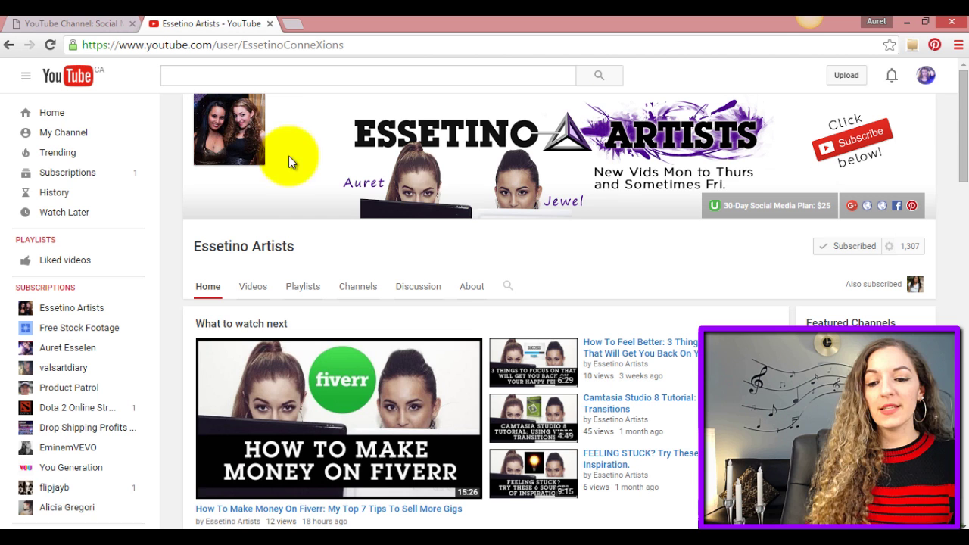
mouse_move(452, 159)
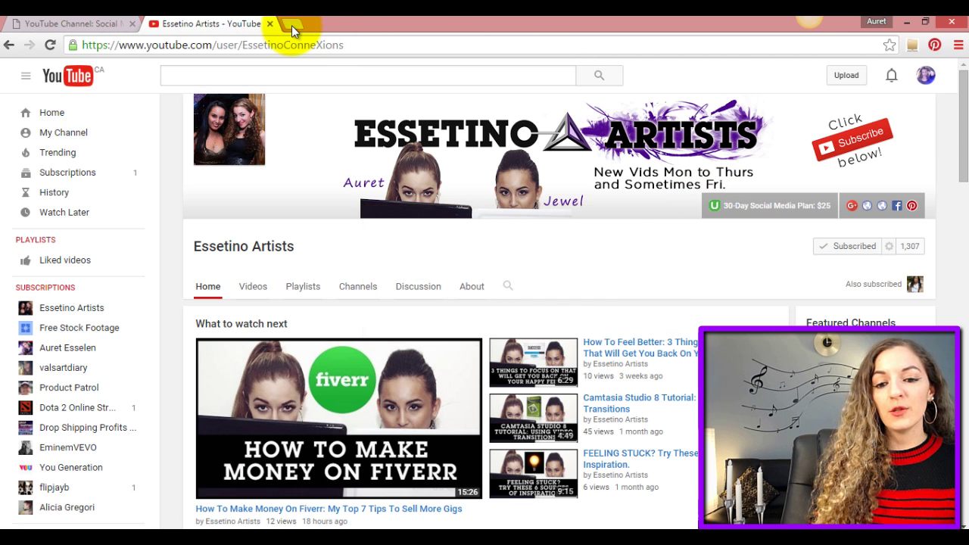
Search Google for 'youtube banner maker' in a new browser tab.
left_click(293, 25)
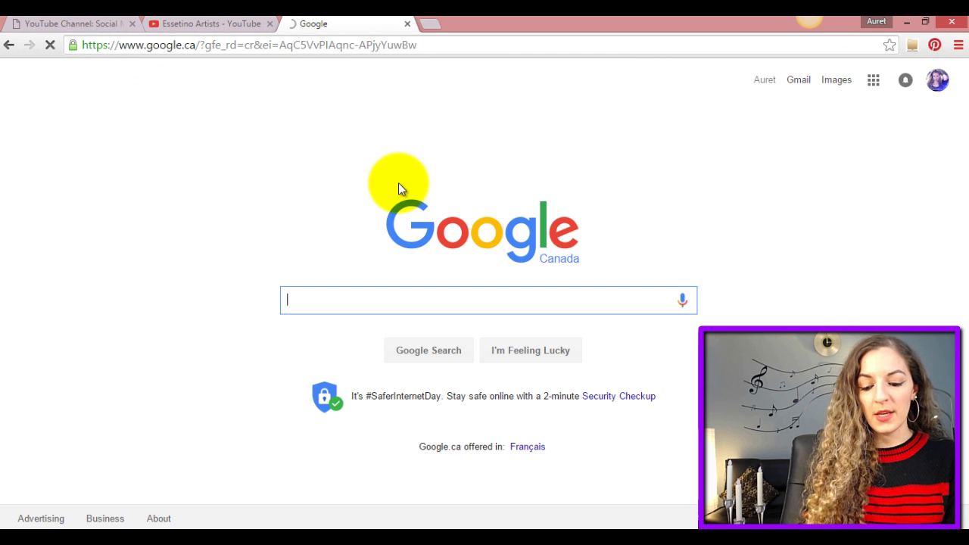
type("youtube banner maker")
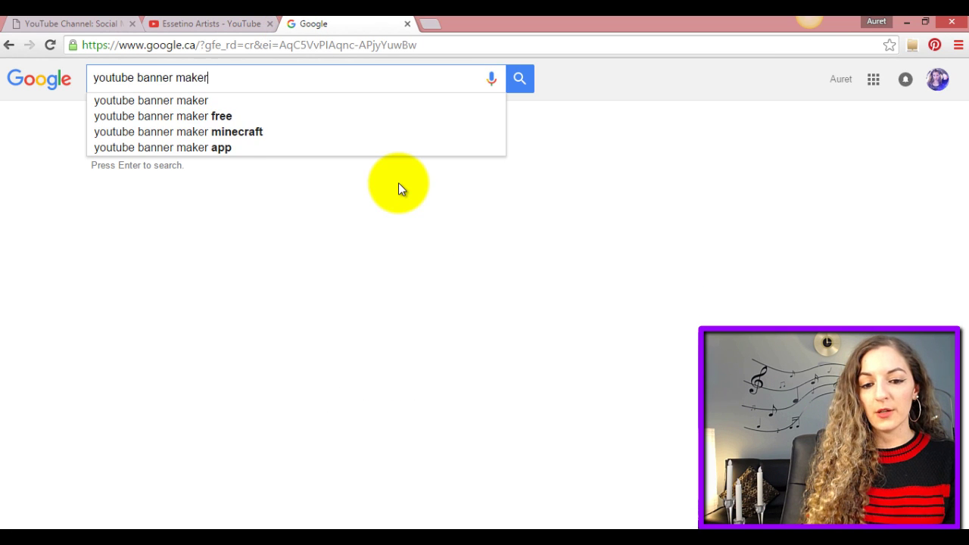
key("Enter")
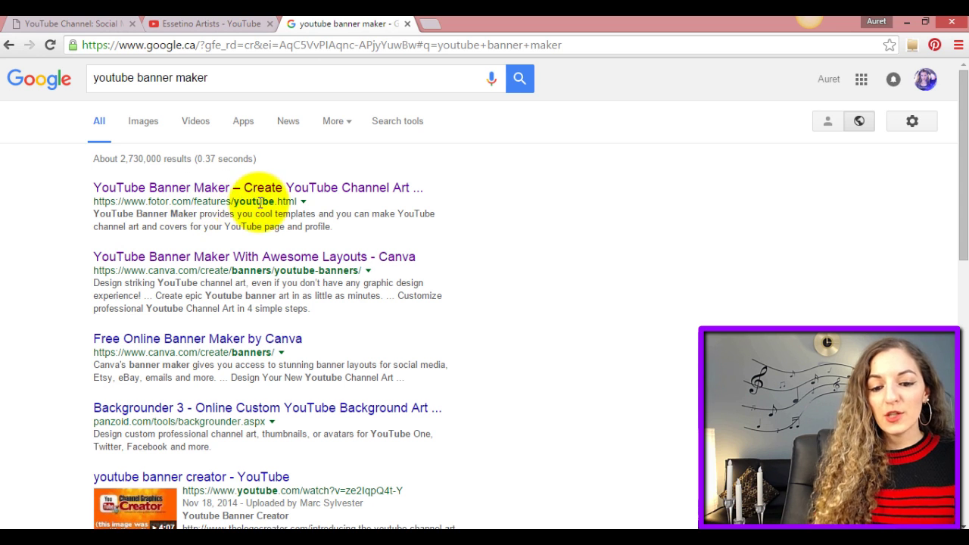
mouse_move(306, 196)
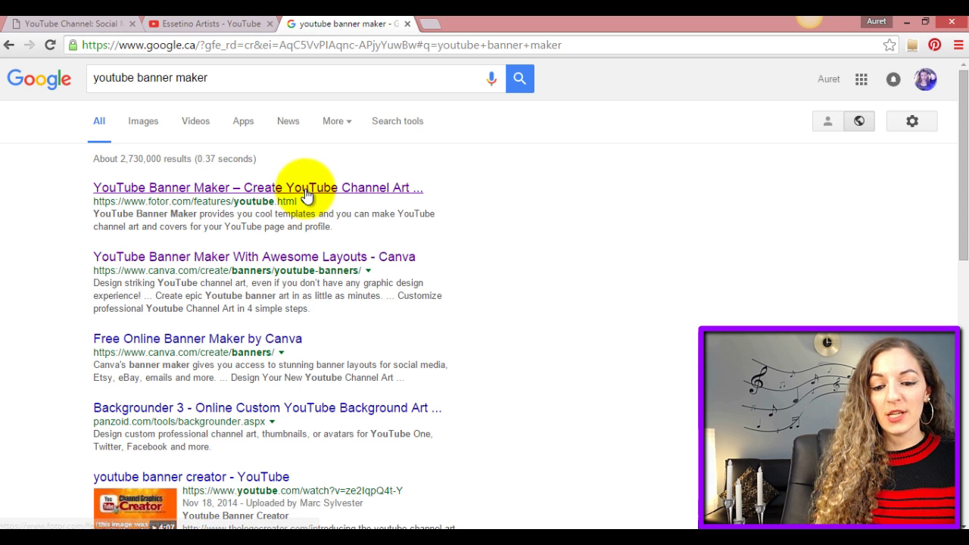
Go to Fotor's YouTube Banner Maker result and start its design editor via Get Started.
left_click(261, 188)
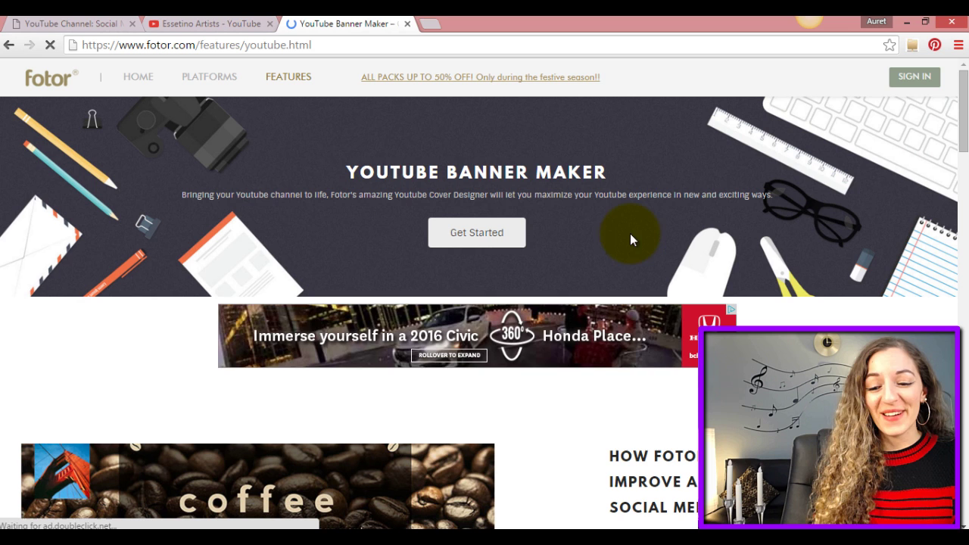
mouse_move(460, 288)
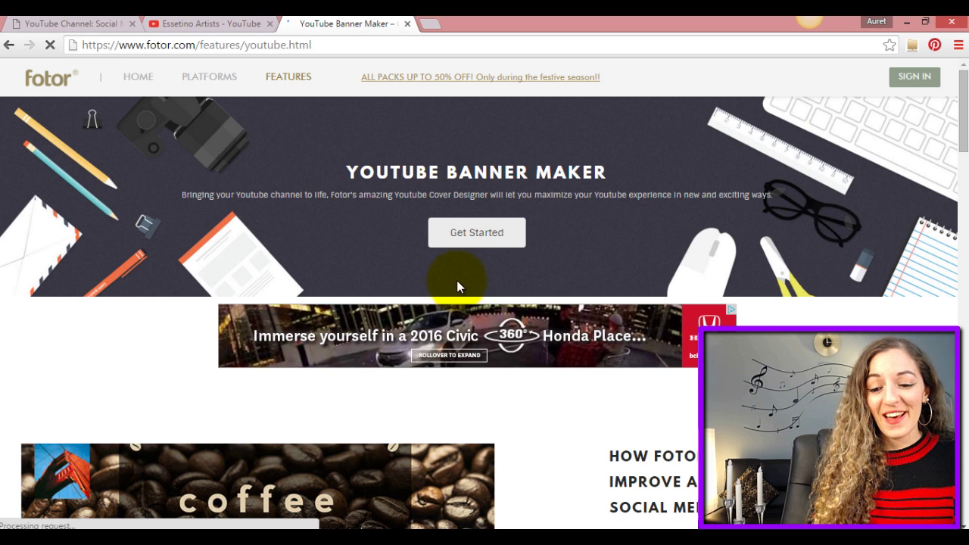
left_click(475, 233)
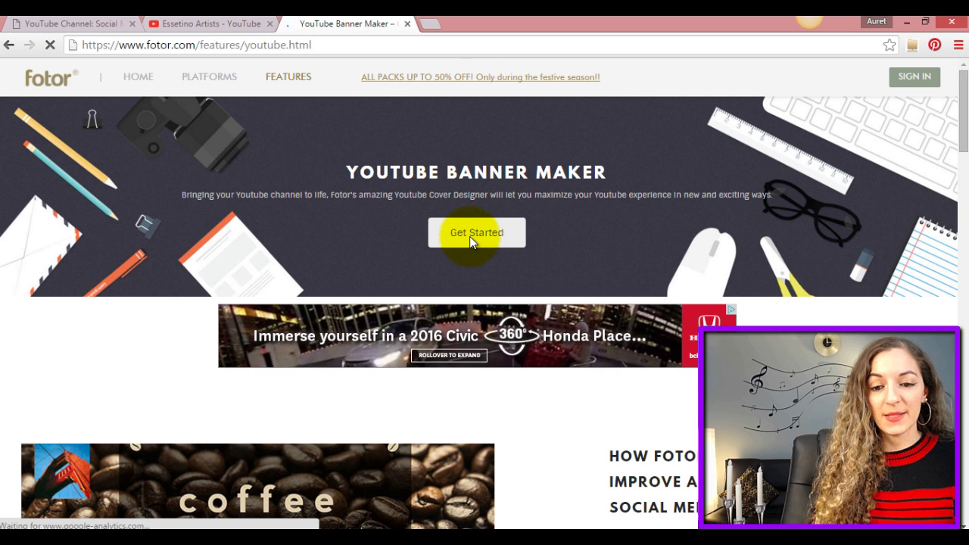
left_click(476, 233)
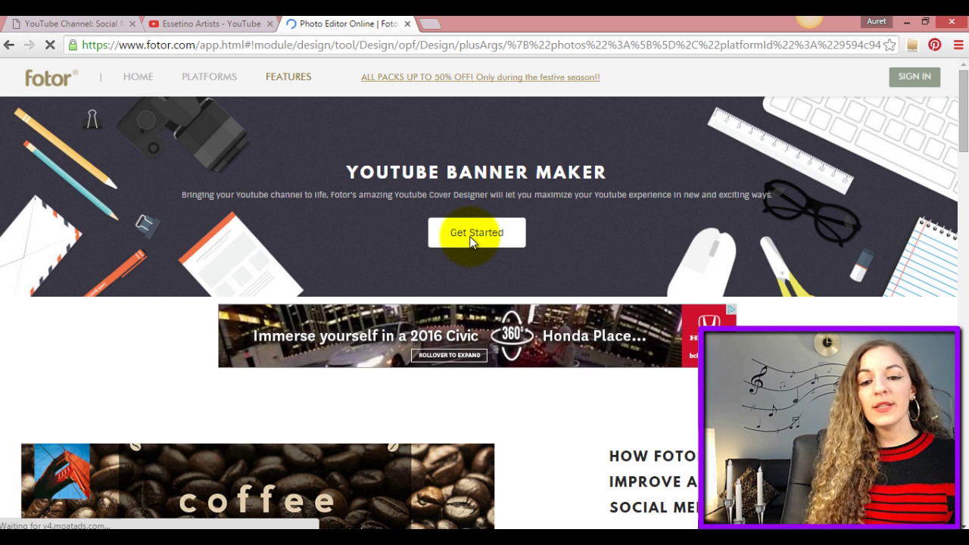
Let the Fotor editor load with a blank 2560 × 1440 banner canvas and template list.
left_click(478, 233)
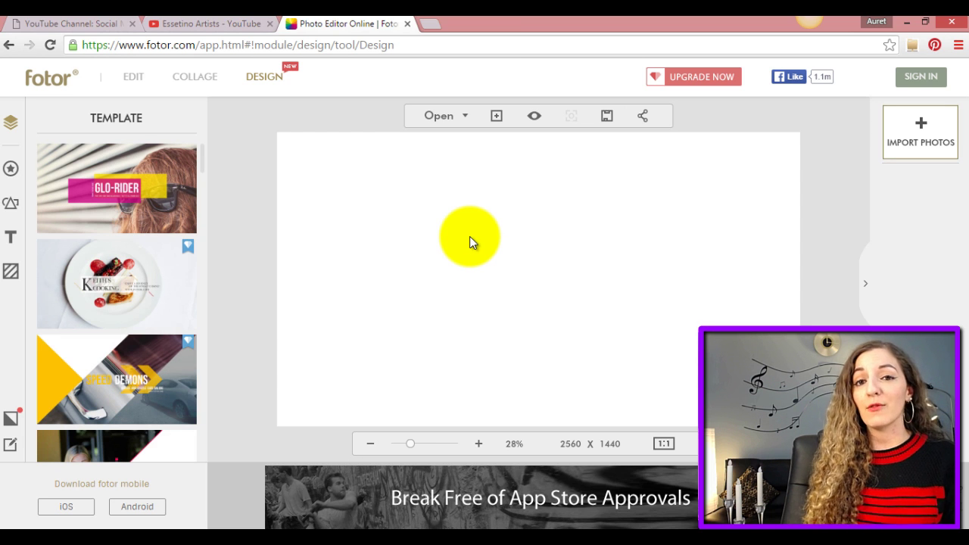
mouse_move(594, 269)
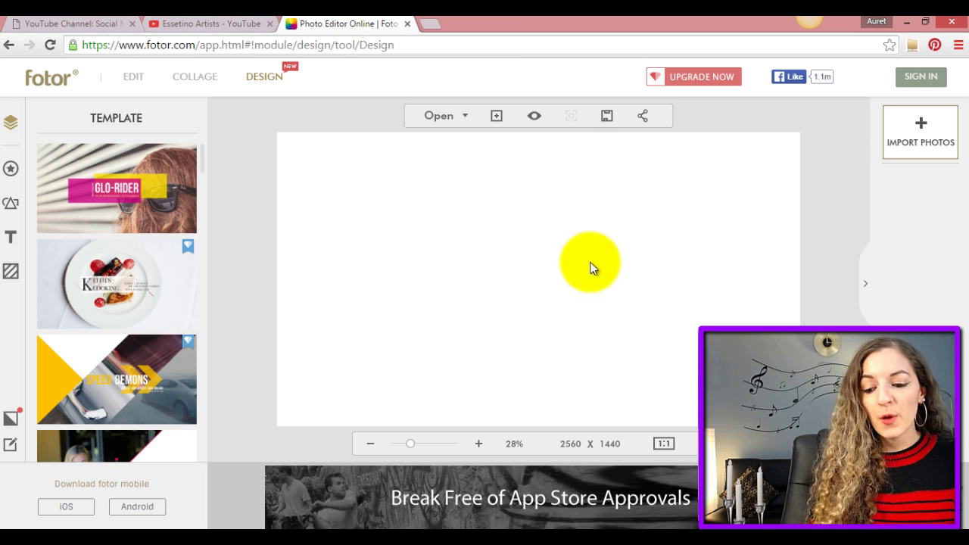
mouse_move(260, 233)
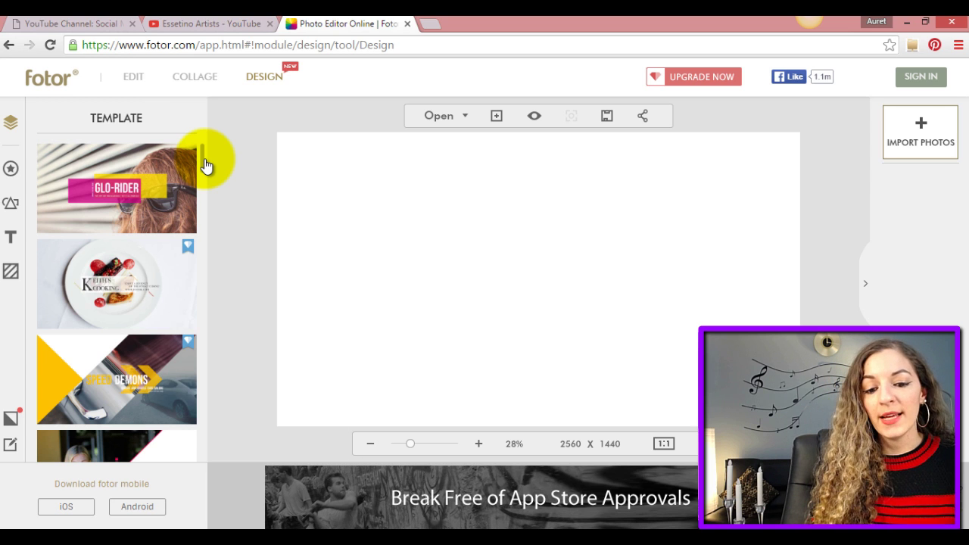
mouse_move(257, 194)
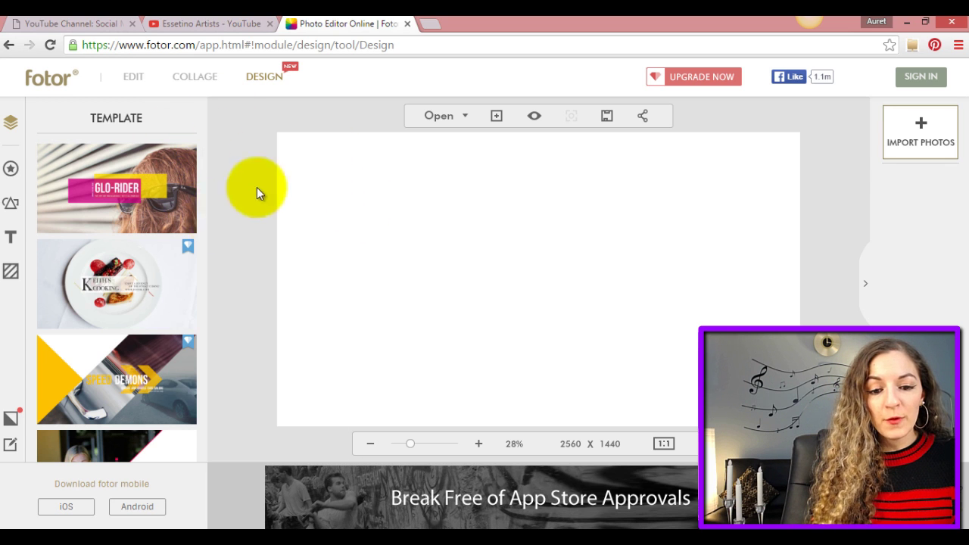
mouse_move(206, 158)
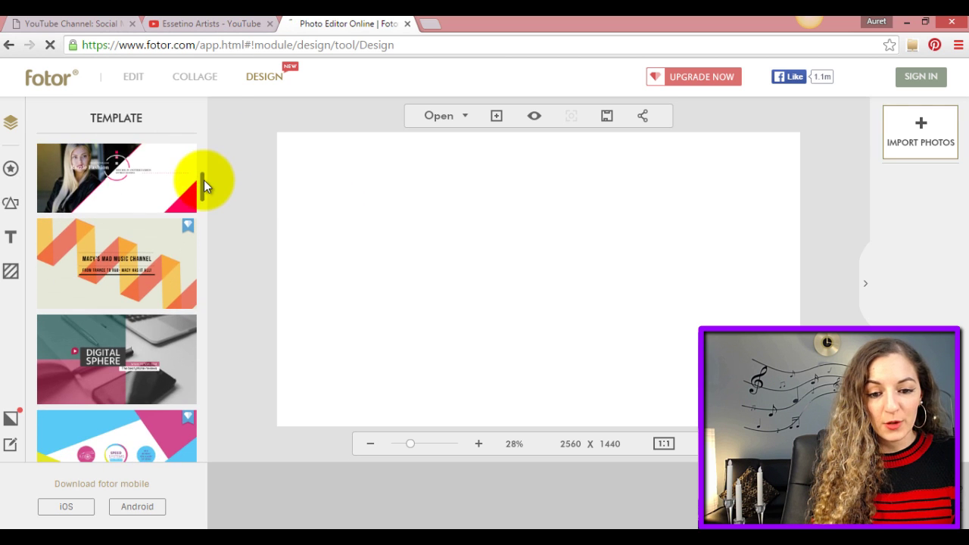
Apply the Speed Systems template to the canvas and keep browsing more banner templates.
scroll("down", 3)
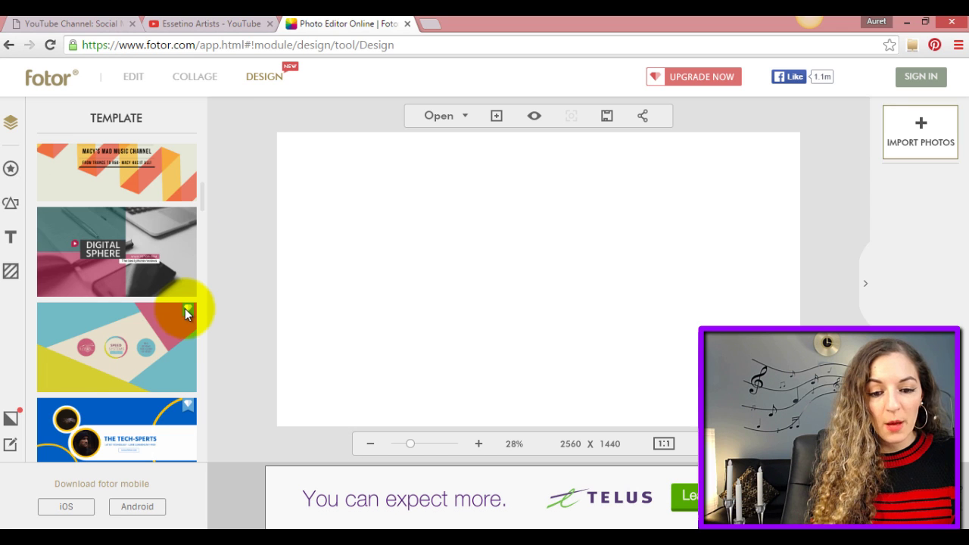
scroll("down", 3)
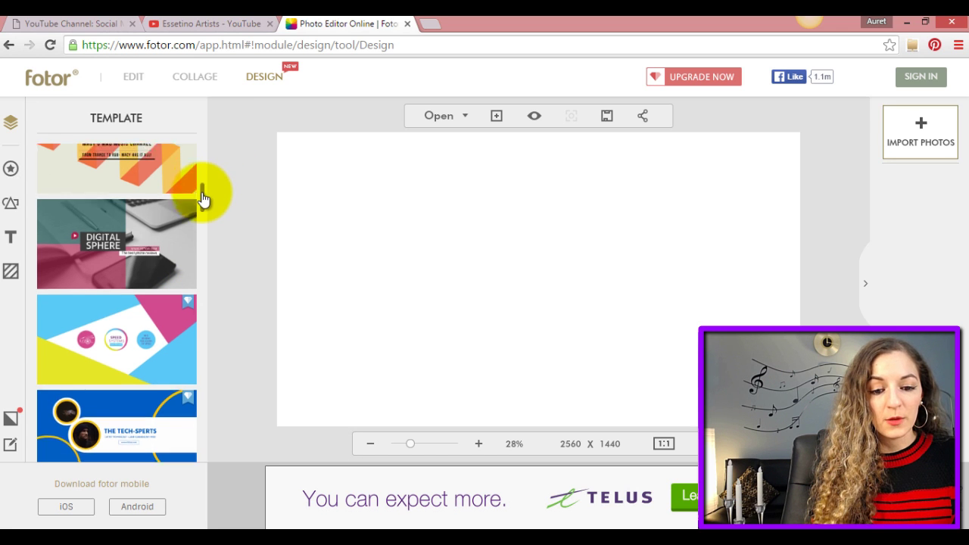
scroll("down", 3)
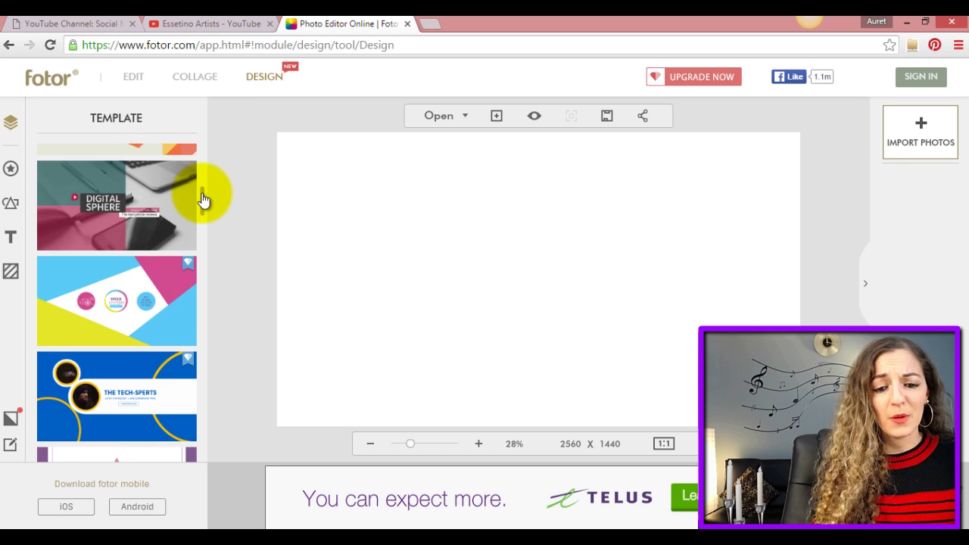
mouse_move(187, 309)
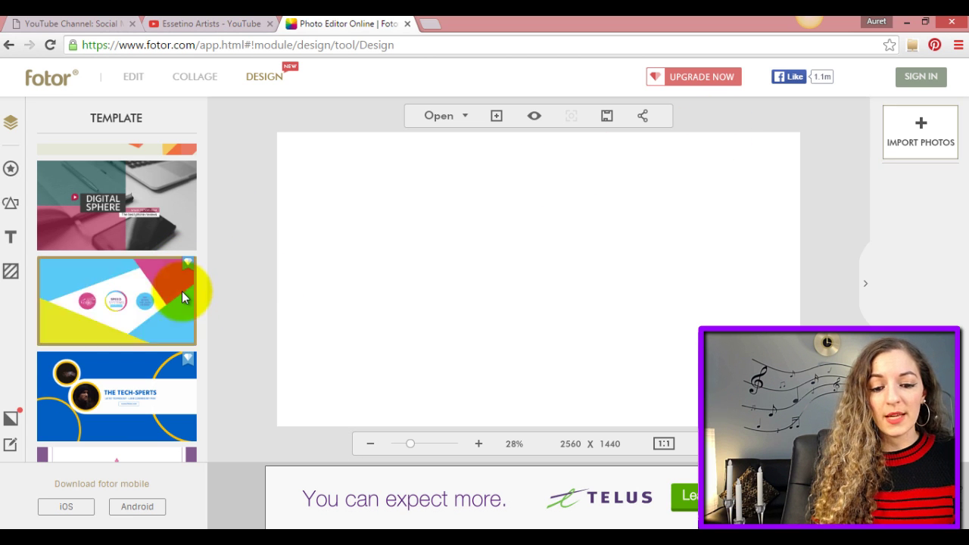
left_click(115, 300)
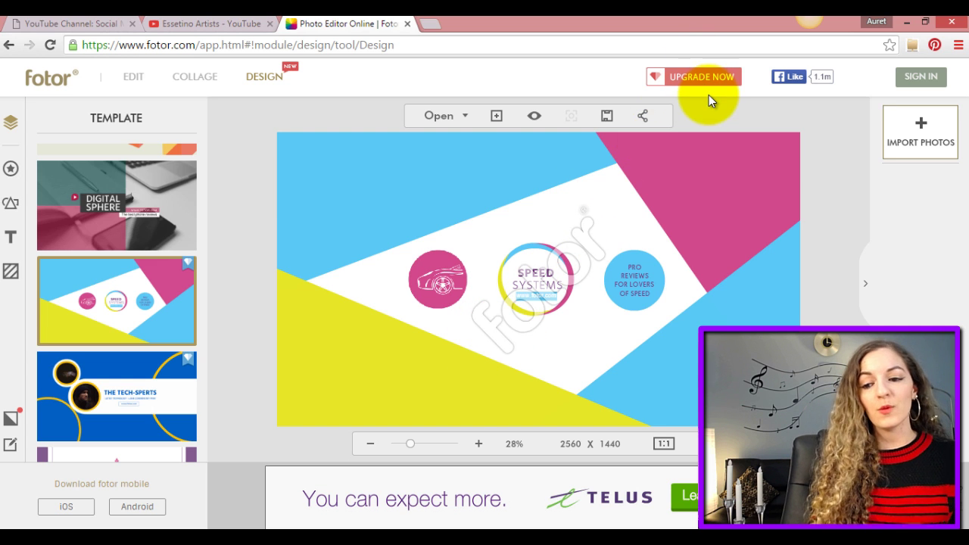
mouse_move(206, 198)
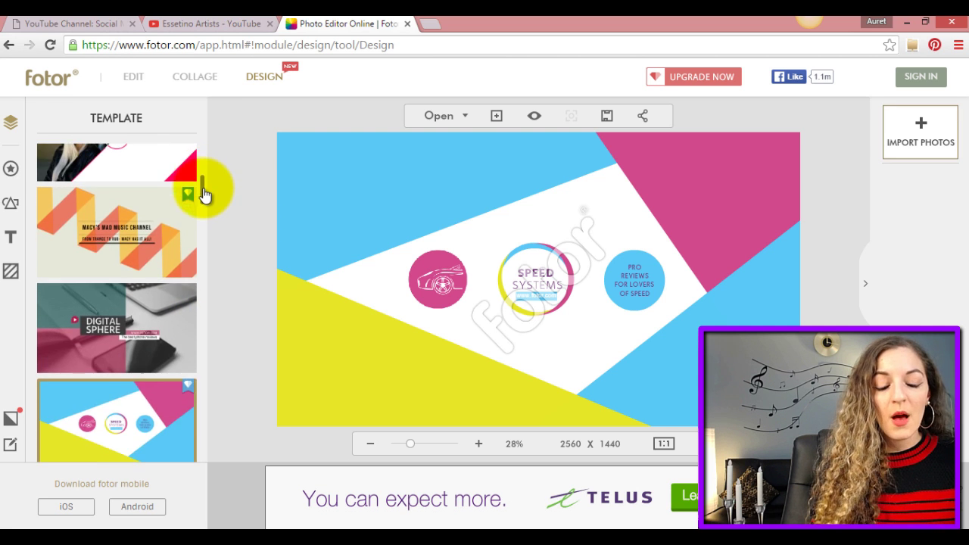
scroll("down", 3)
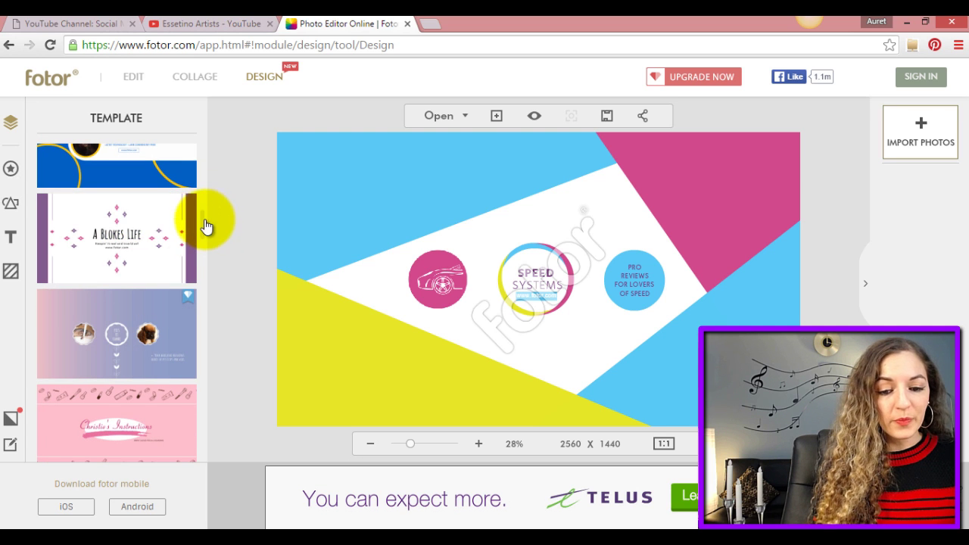
scroll("down", 3)
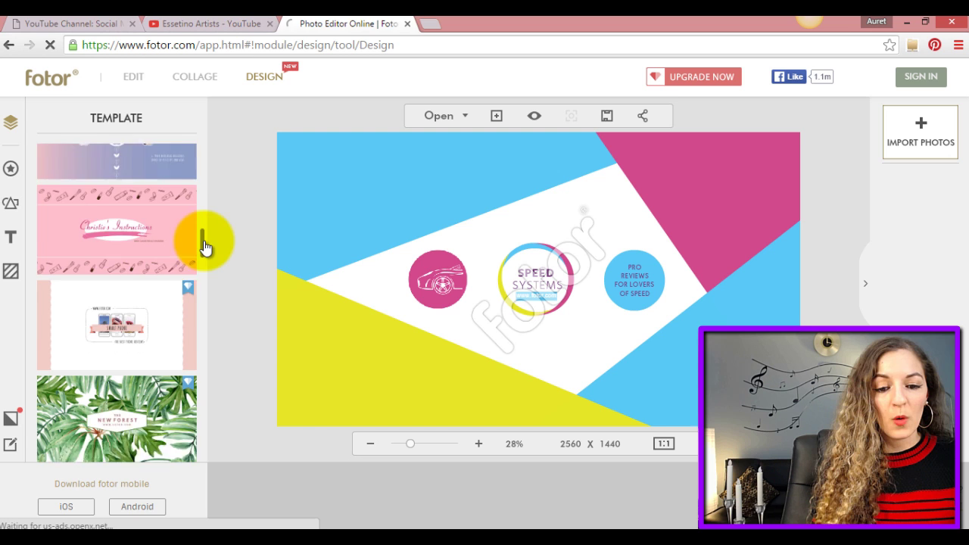
scroll("down", 3)
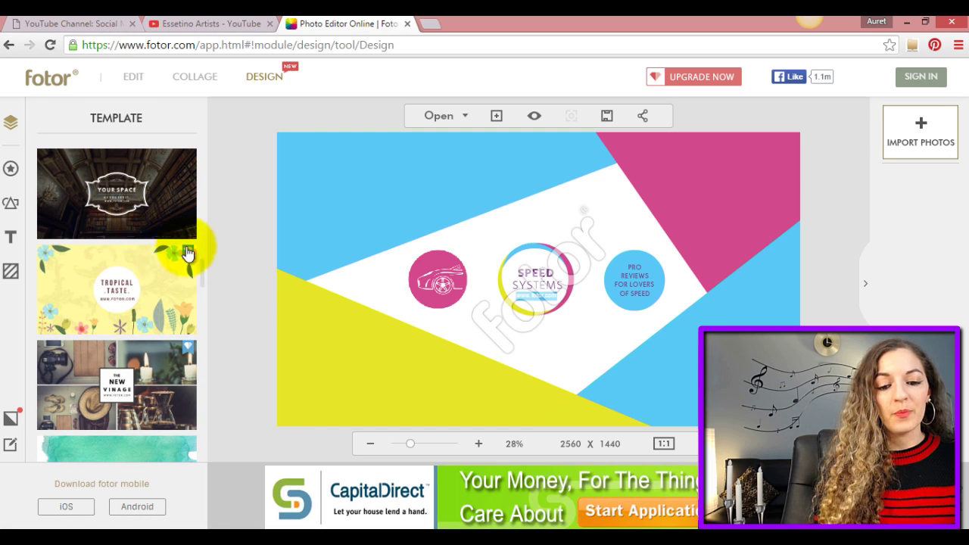
scroll("down", 3)
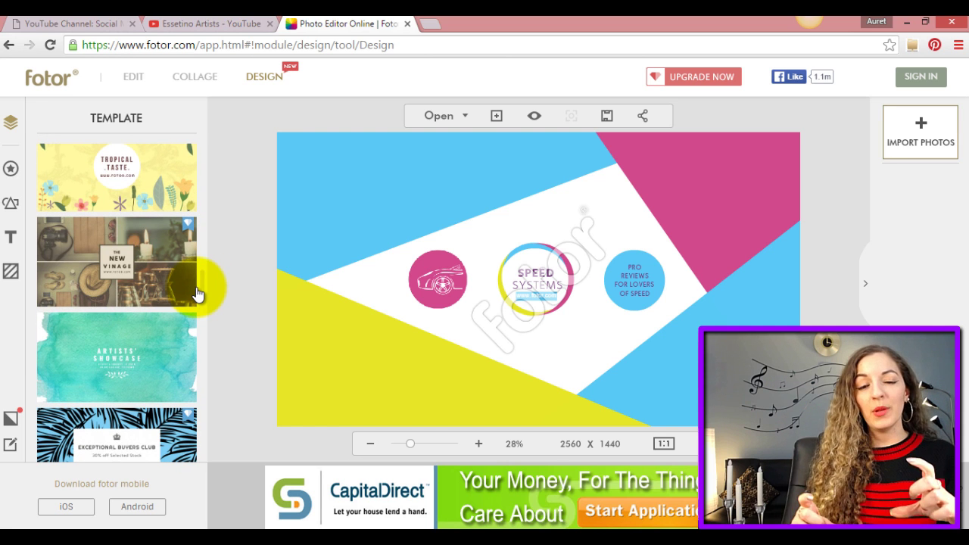
mouse_move(145, 377)
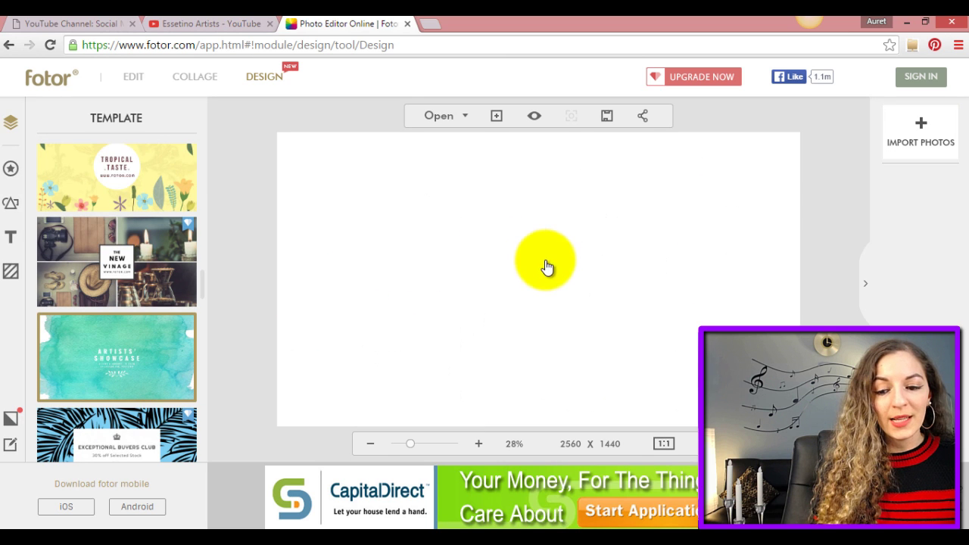
Try the Artists' Showcase, Tropical Taste and palm-leaf Exceptional Buyers Club templates in turn.
left_click(115, 358)
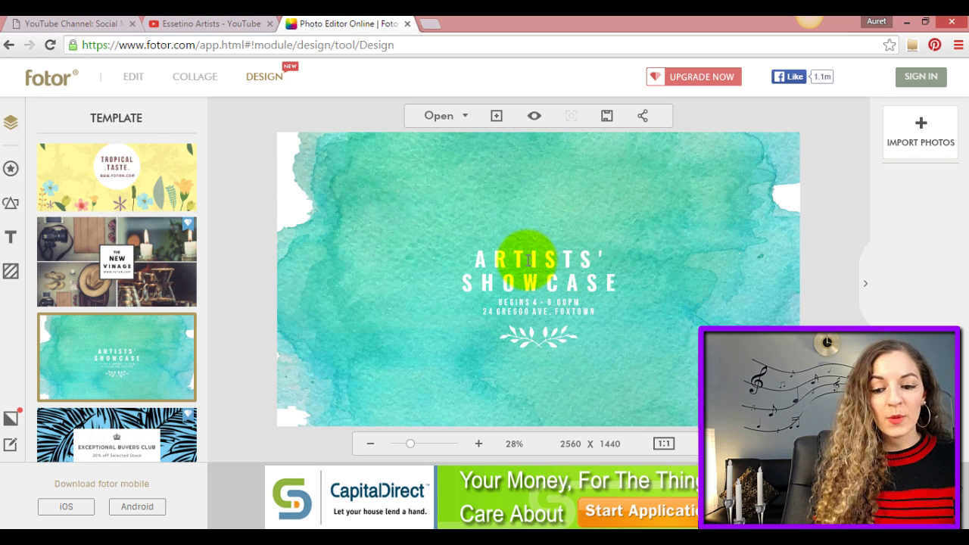
left_click(539, 260)
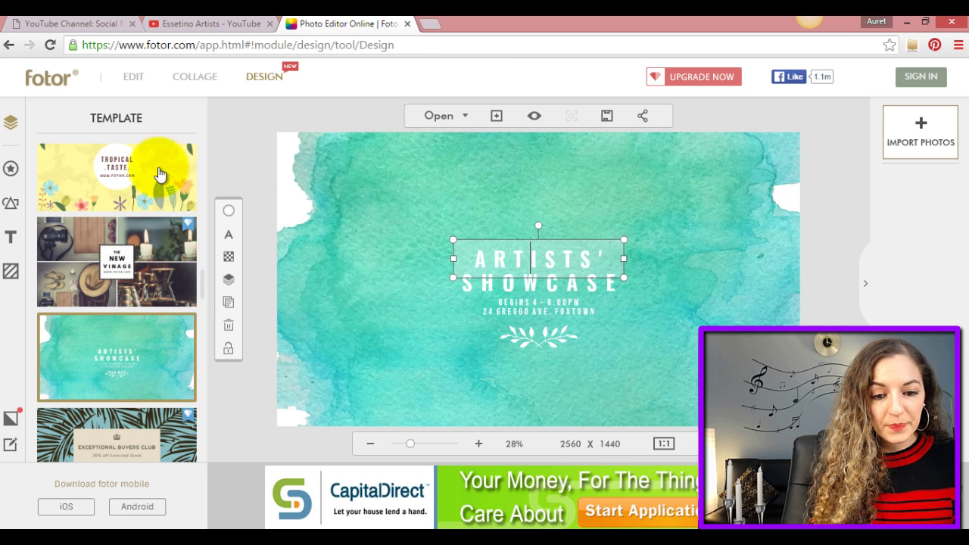
left_click(115, 171)
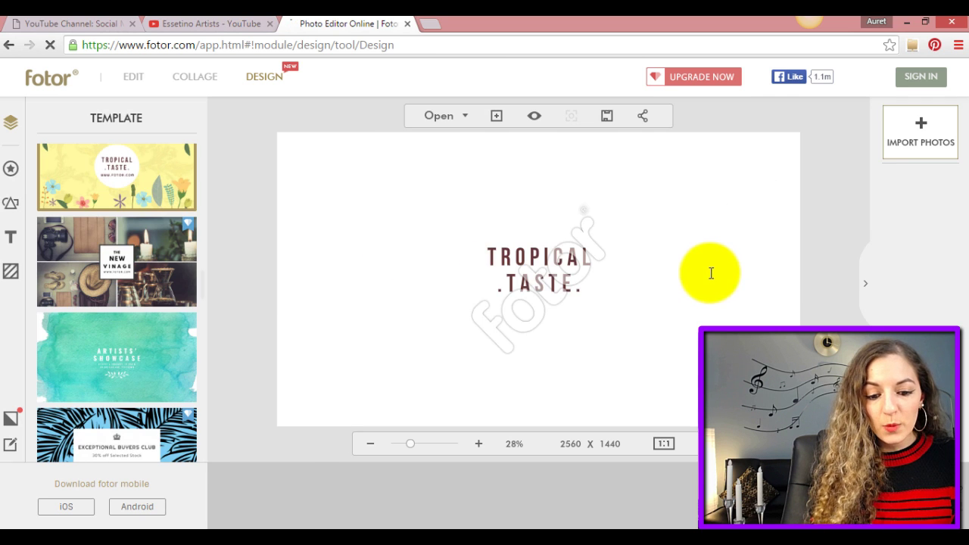
left_click(115, 176)
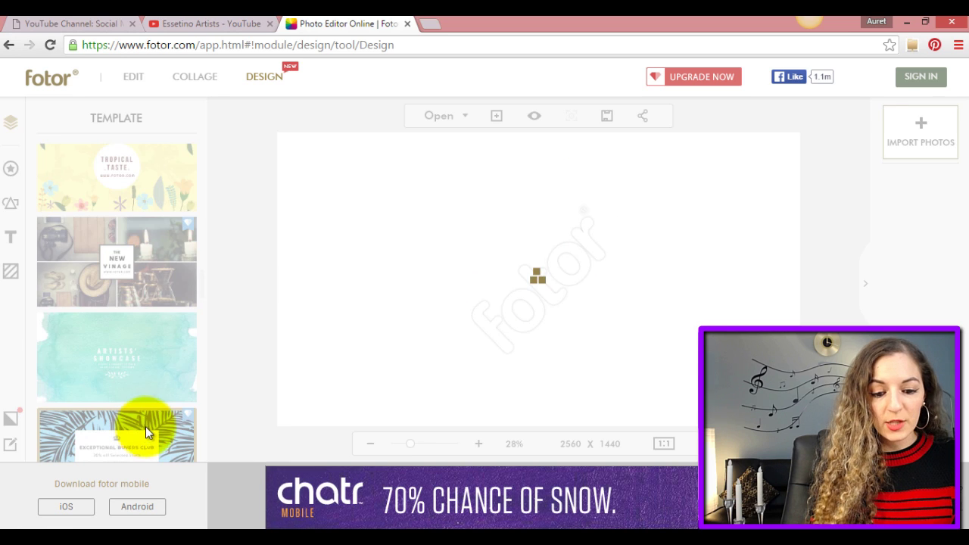
left_click(116, 433)
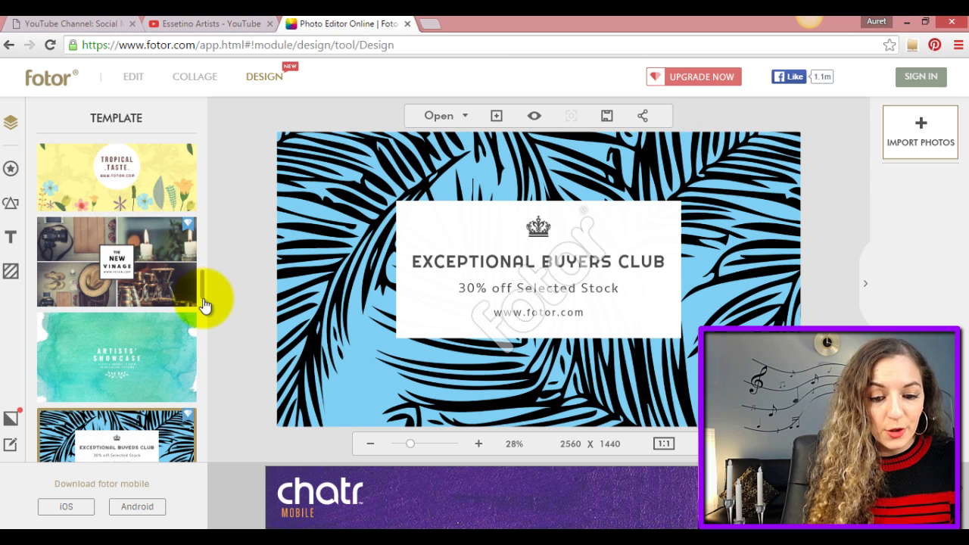
Apply the starry-sky Wanderlust template and replace its title with ESSETINO ARTISTS.
scroll("down", 3)
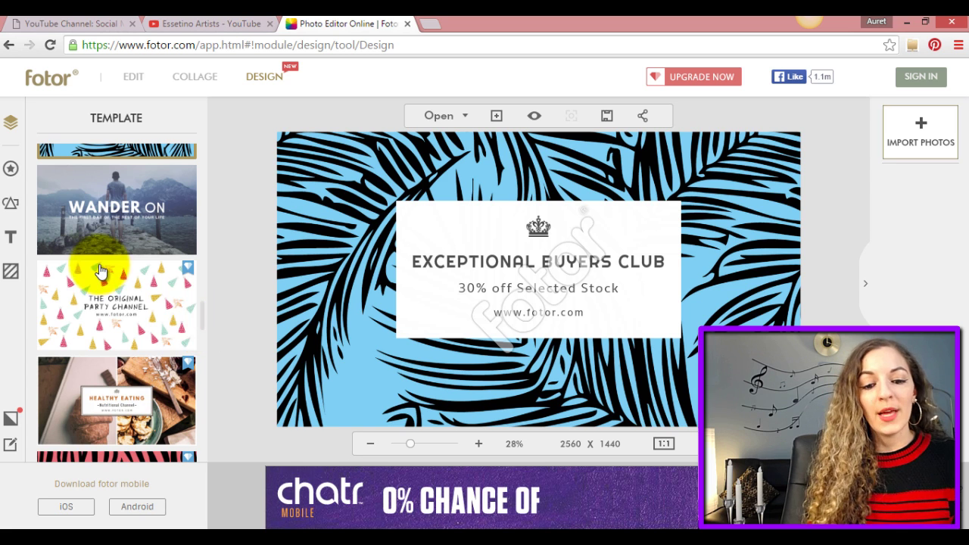
mouse_move(133, 200)
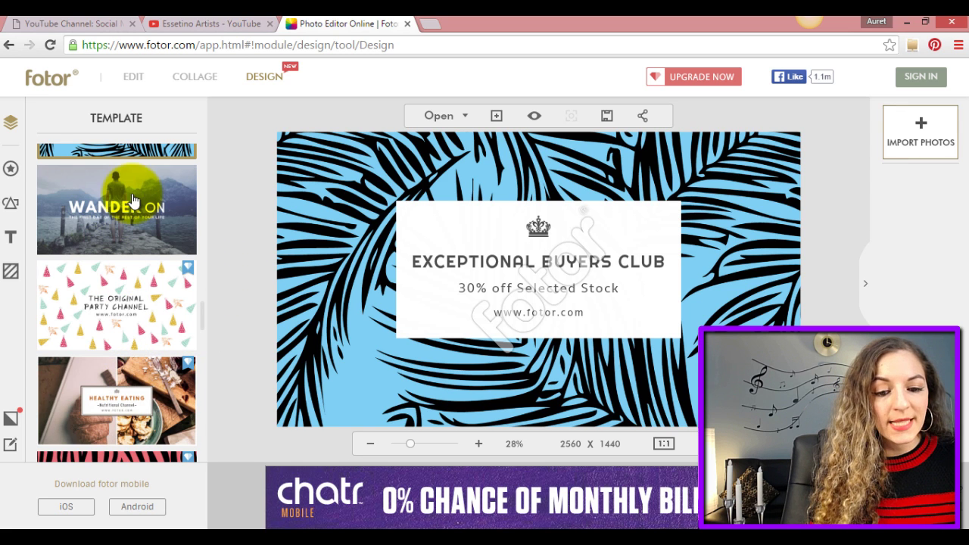
mouse_move(200, 312)
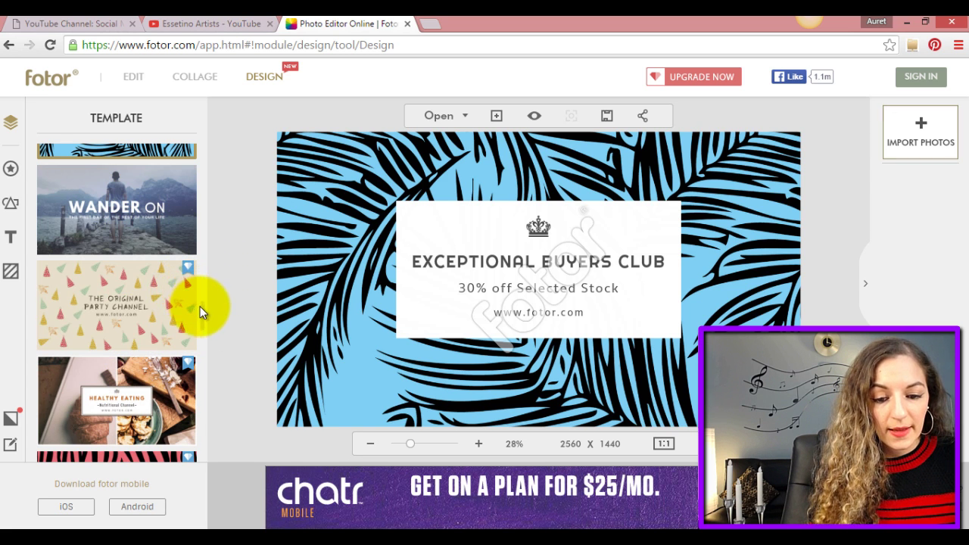
scroll("down", 3)
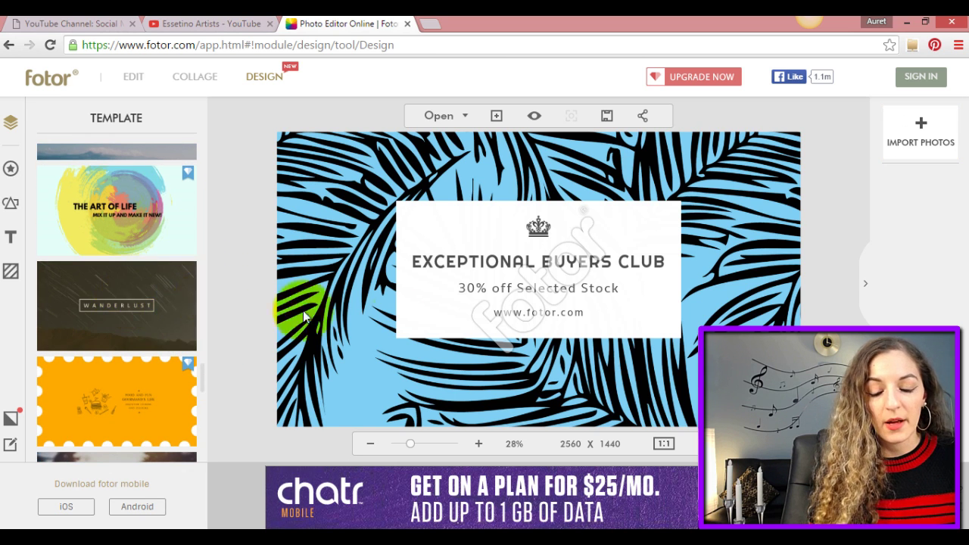
left_click(116, 306)
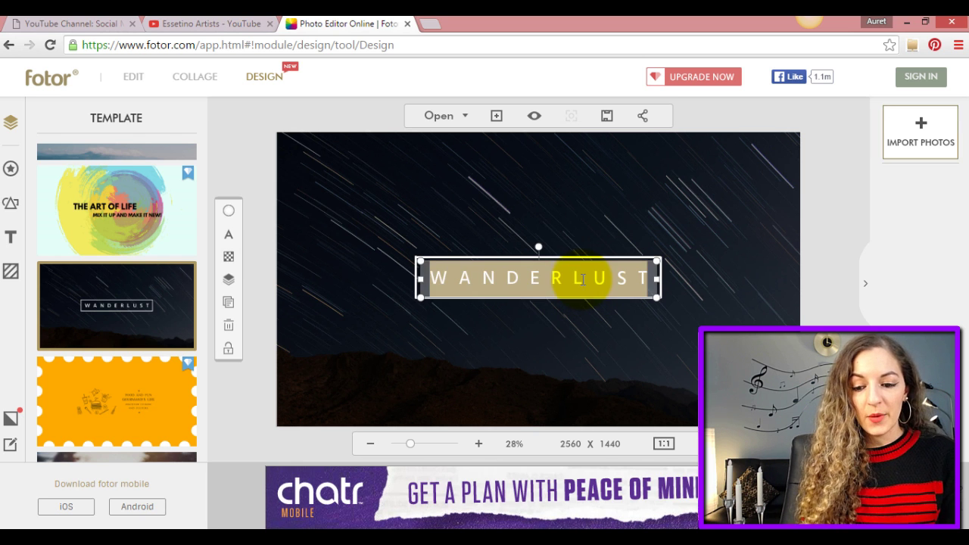
type("es")
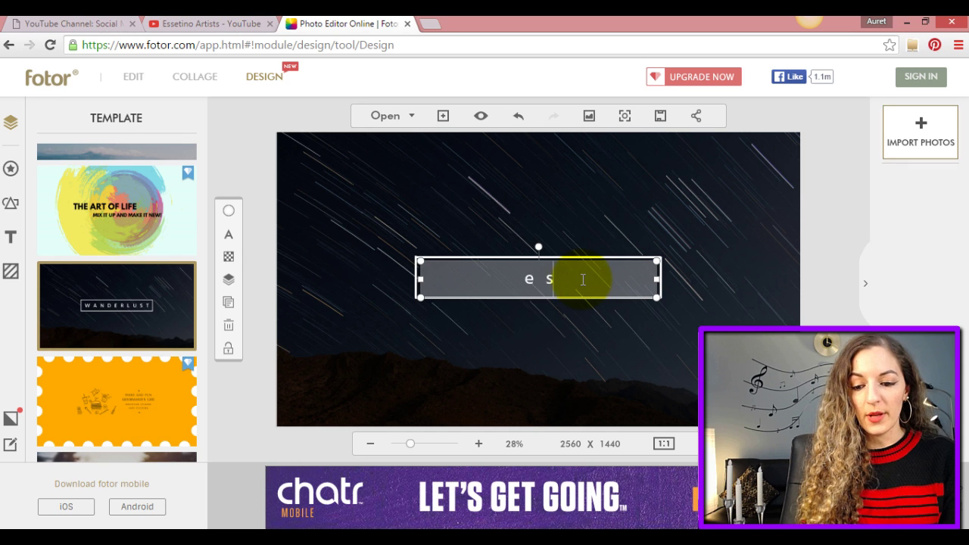
type("ESSETINO ARTISTS")
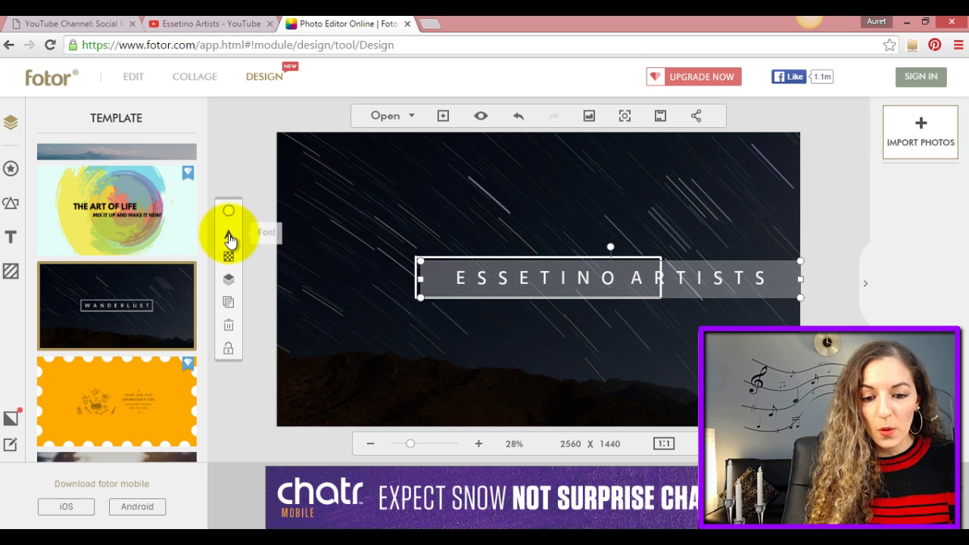
Tighten the ESSETINO ARTISTS title's letter spacing to about 12.
left_click(227, 233)
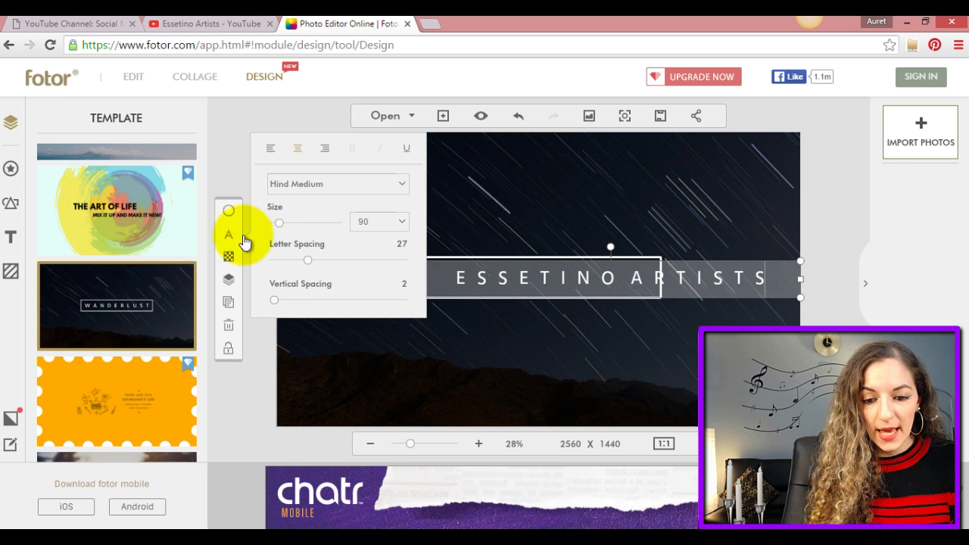
left_click_drag(308, 260, 291, 260)
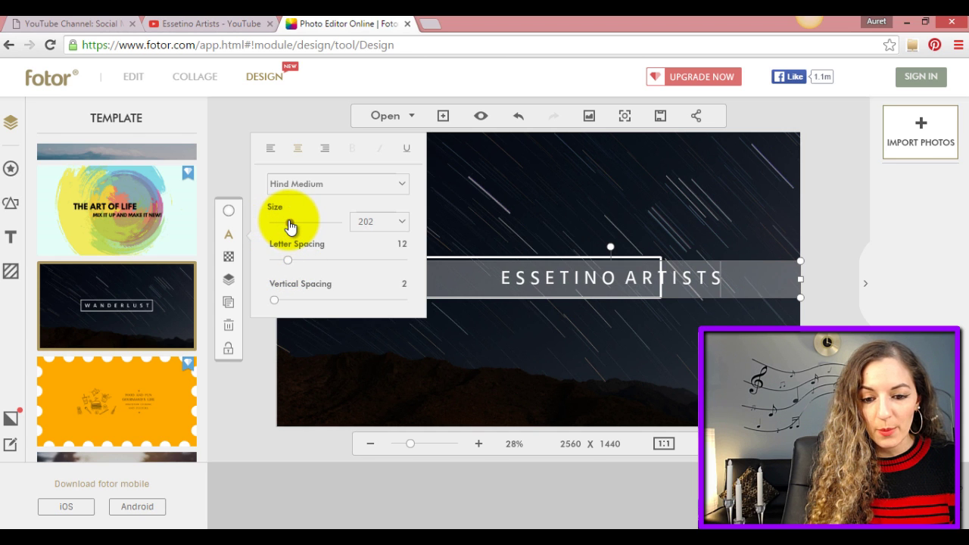
mouse_move(354, 195)
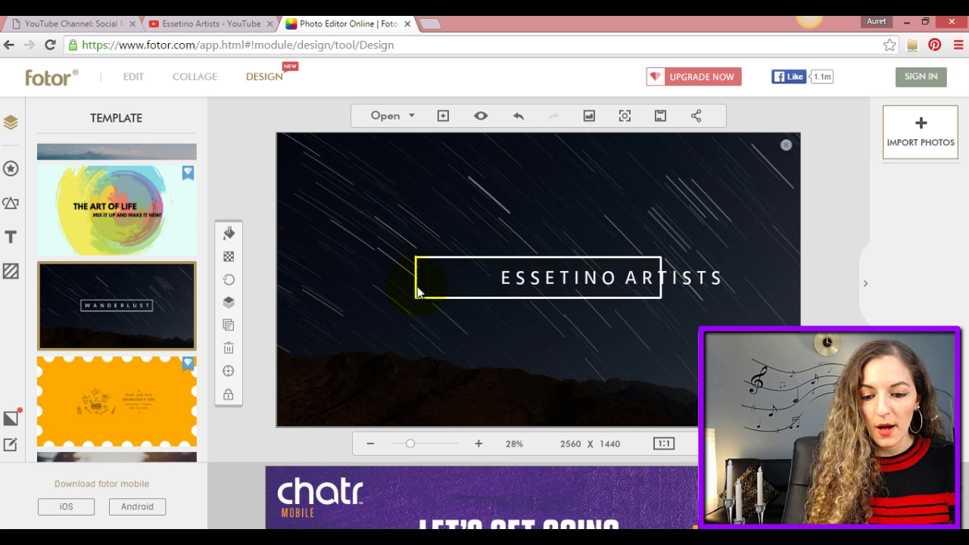
Move the rectangular outline so it frames the ESSETINO ARTISTS title.
left_click(537, 279)
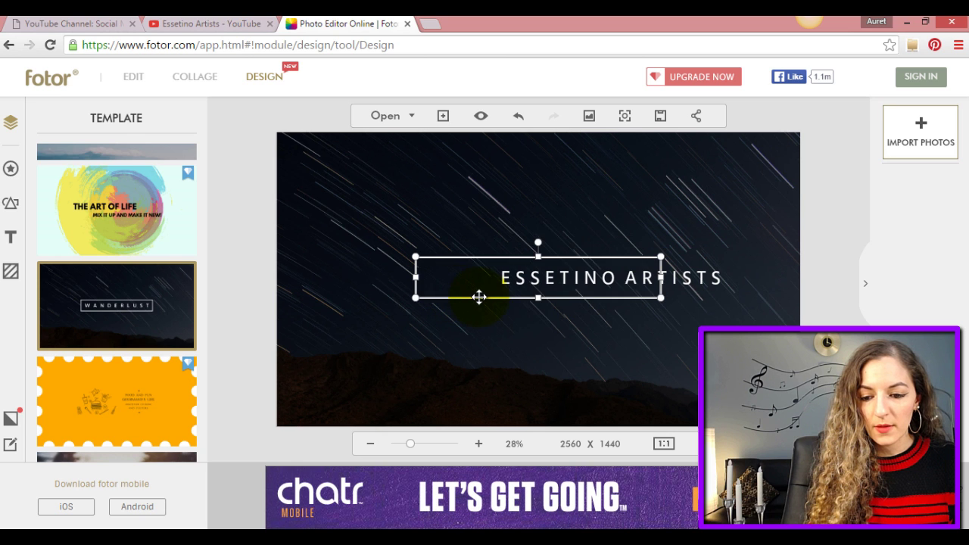
left_click_drag(538, 297, 569, 279)
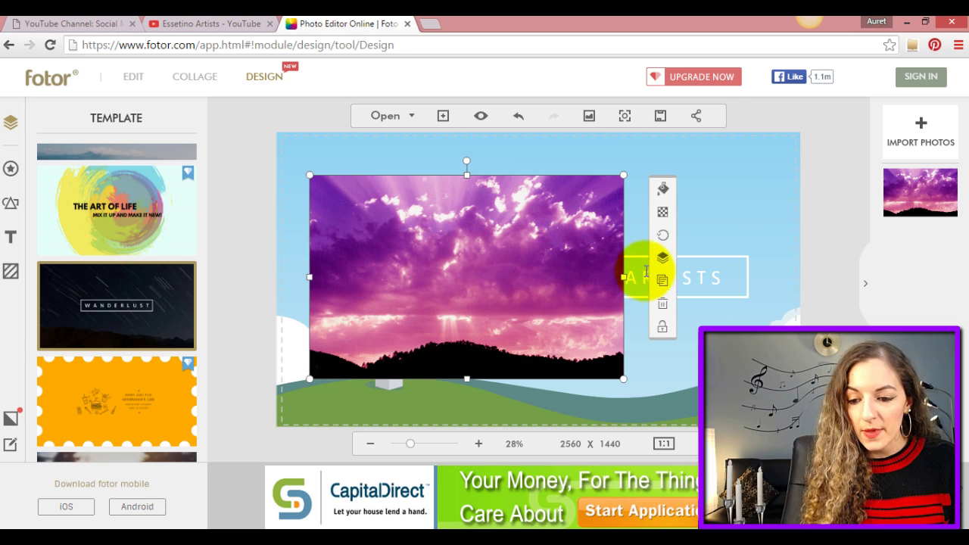
mouse_move(663, 260)
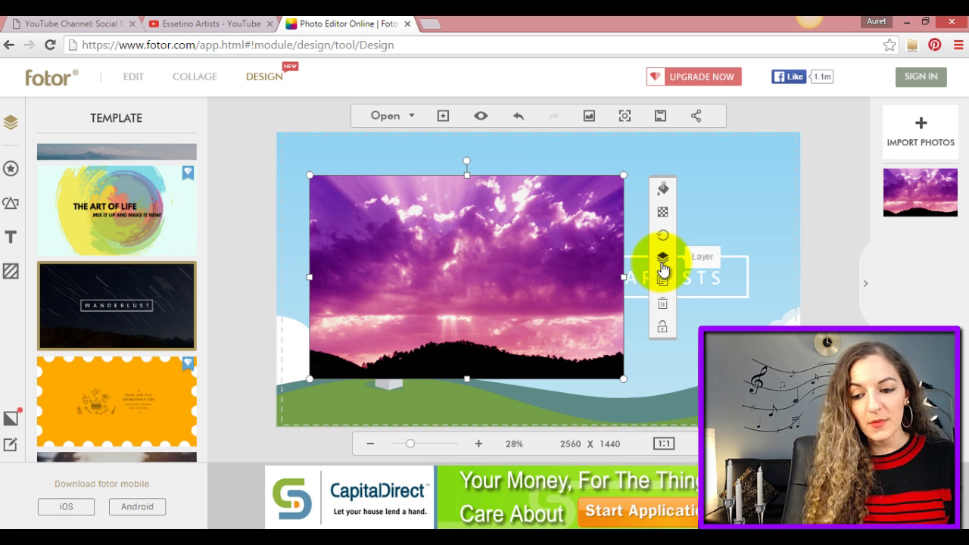
Send the purple sky photo behind the title and enlarge it to fill the whole banner.
left_click(663, 258)
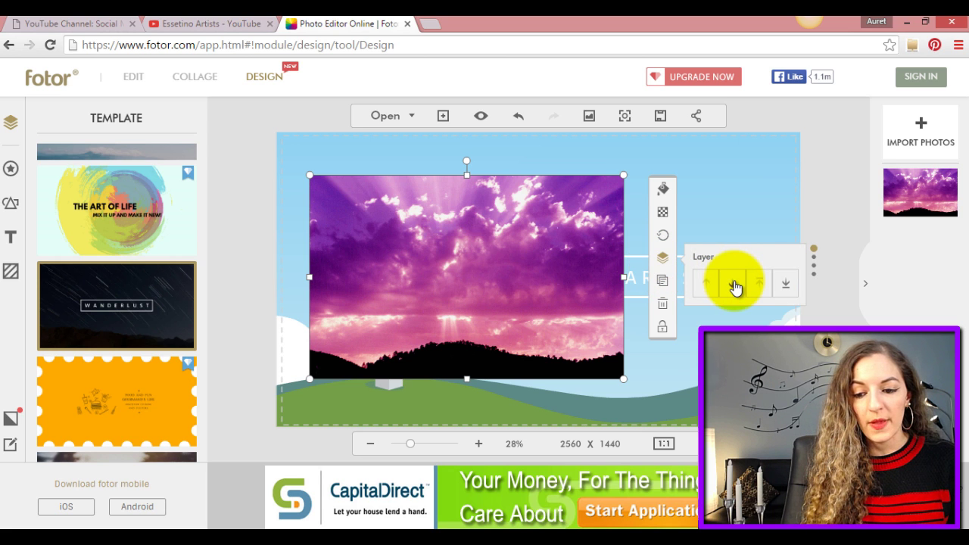
left_click(754, 285)
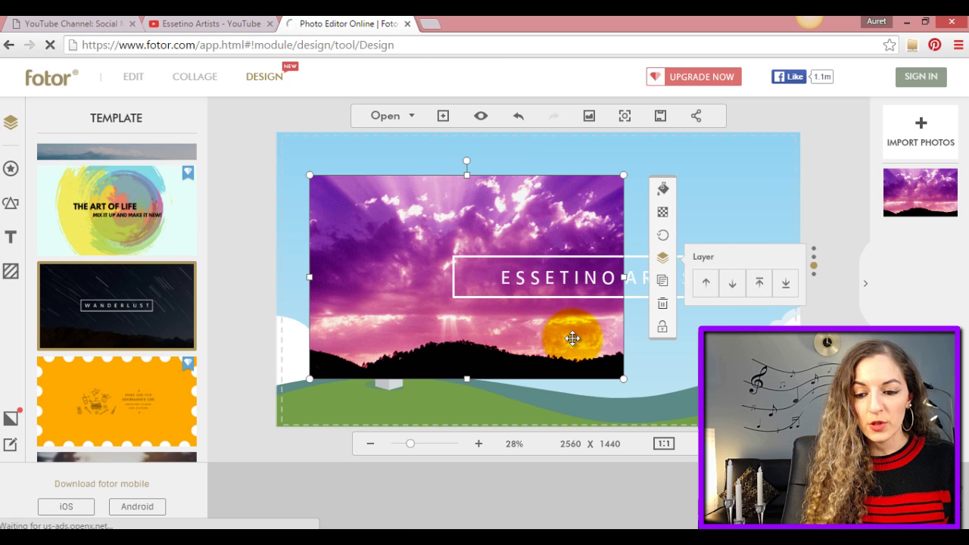
mouse_move(575, 339)
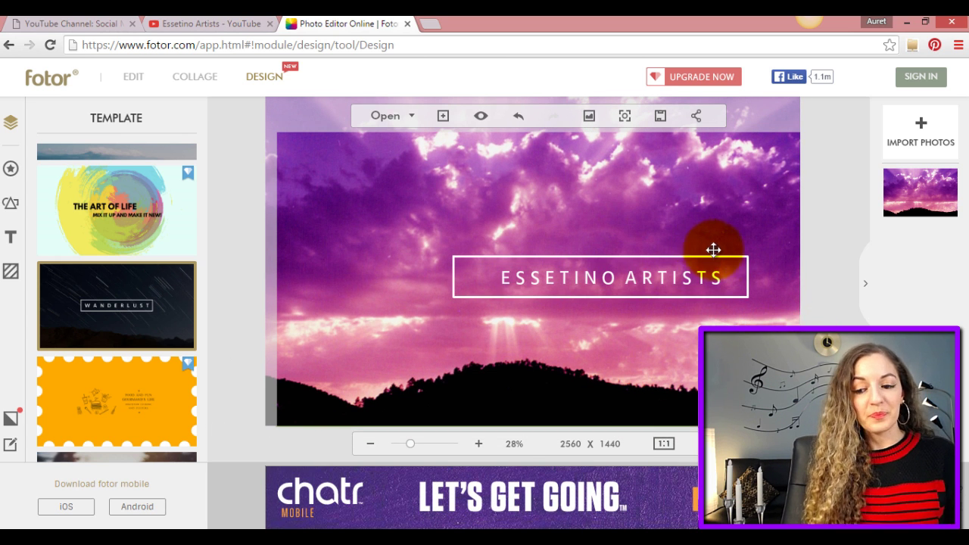
left_click_drag(712, 250, 315, 255)
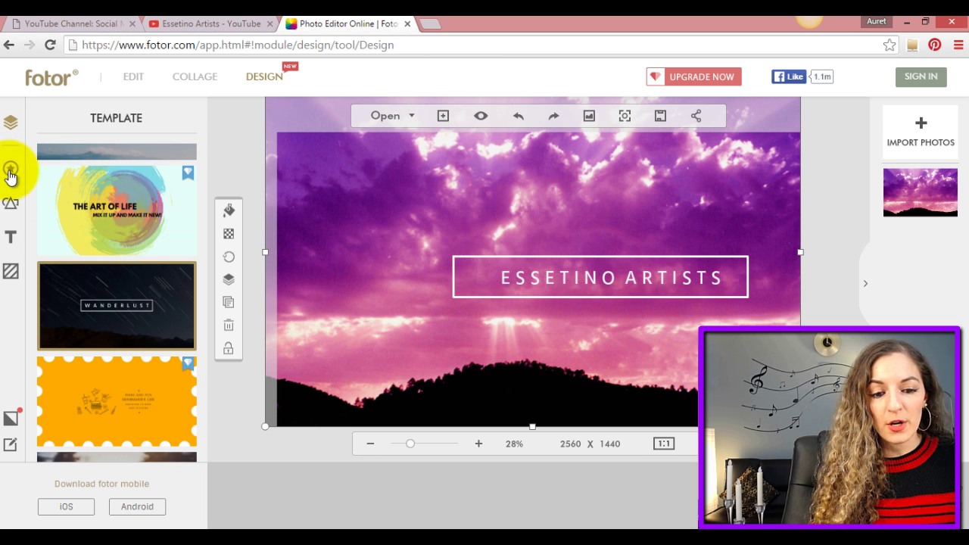
Browse the sticker library's categories down to the Banners and Streamers stickers.
left_click(11, 165)
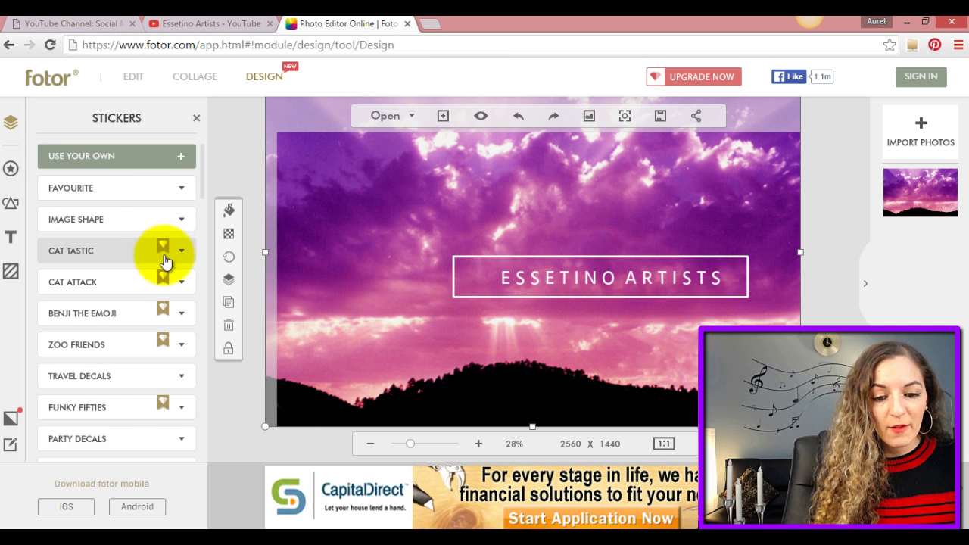
mouse_move(161, 230)
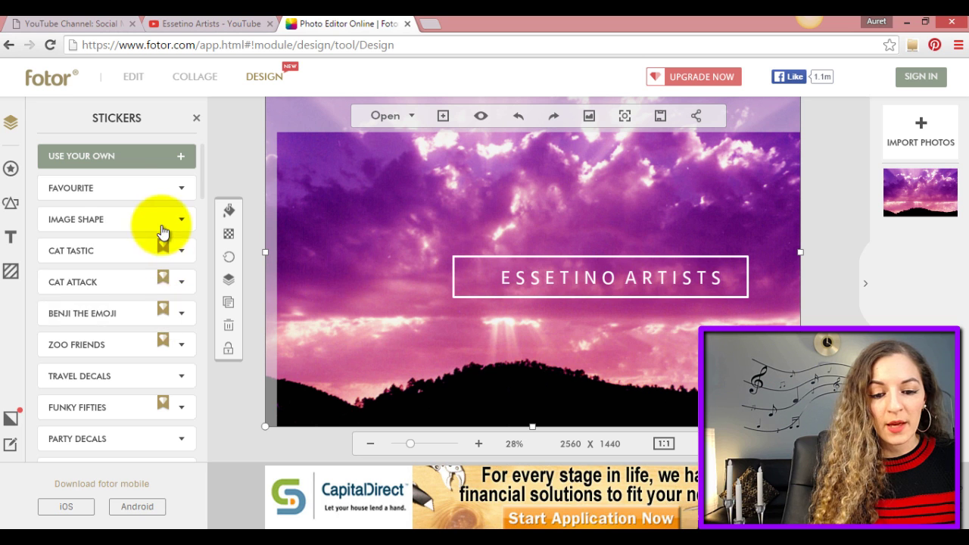
mouse_move(139, 236)
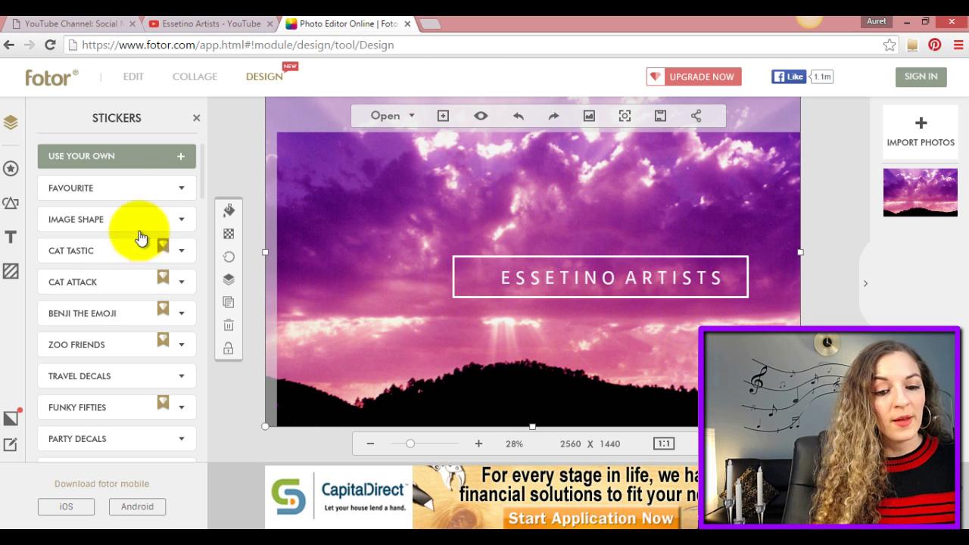
scroll("down", 3)
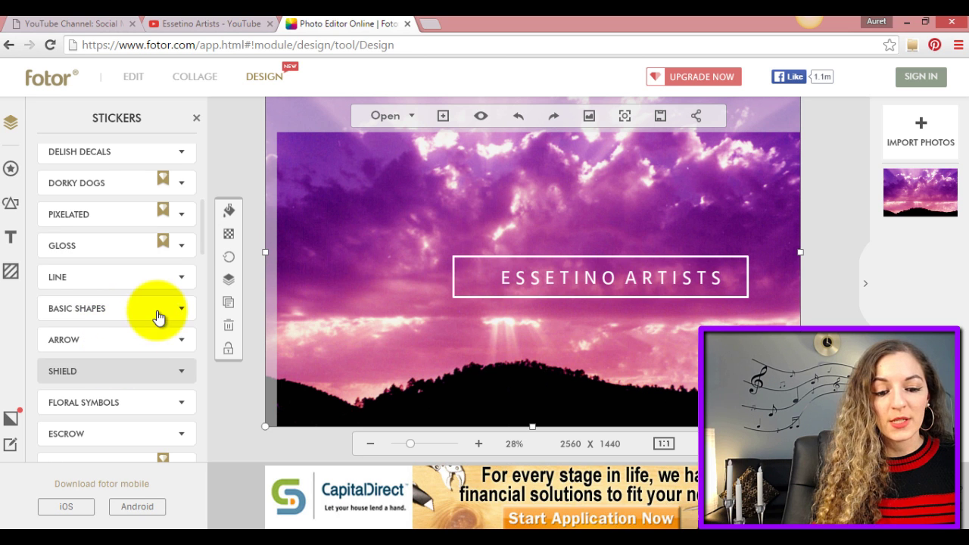
scroll("down", 3)
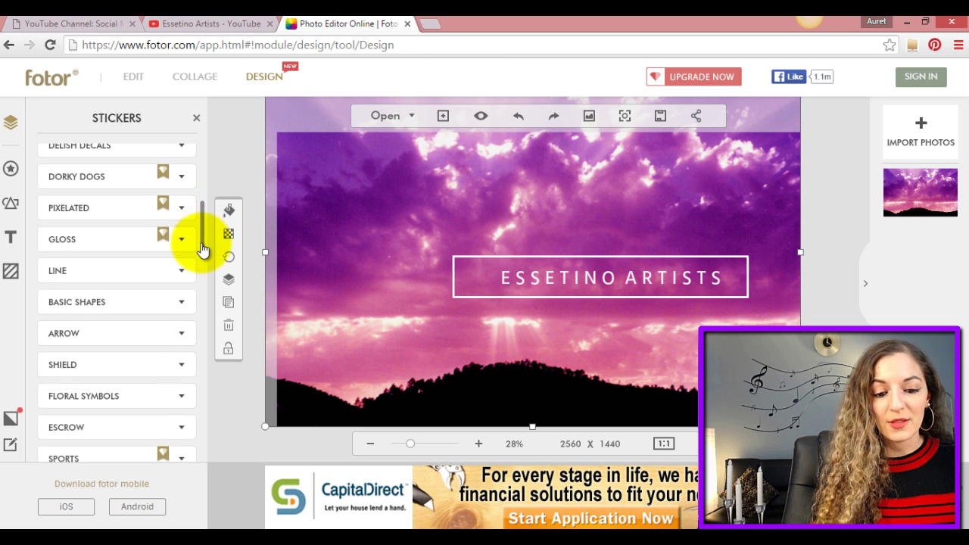
scroll("down", 3)
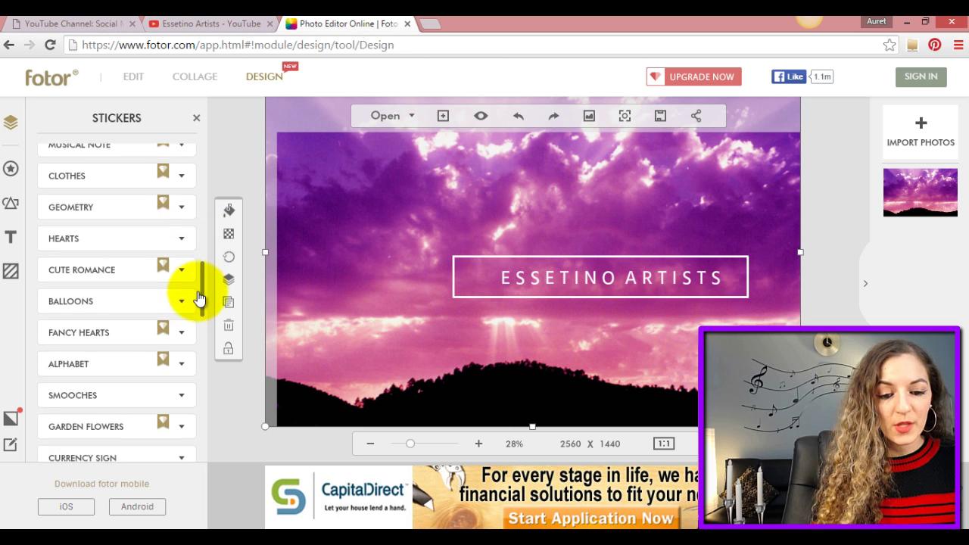
scroll("down", 3)
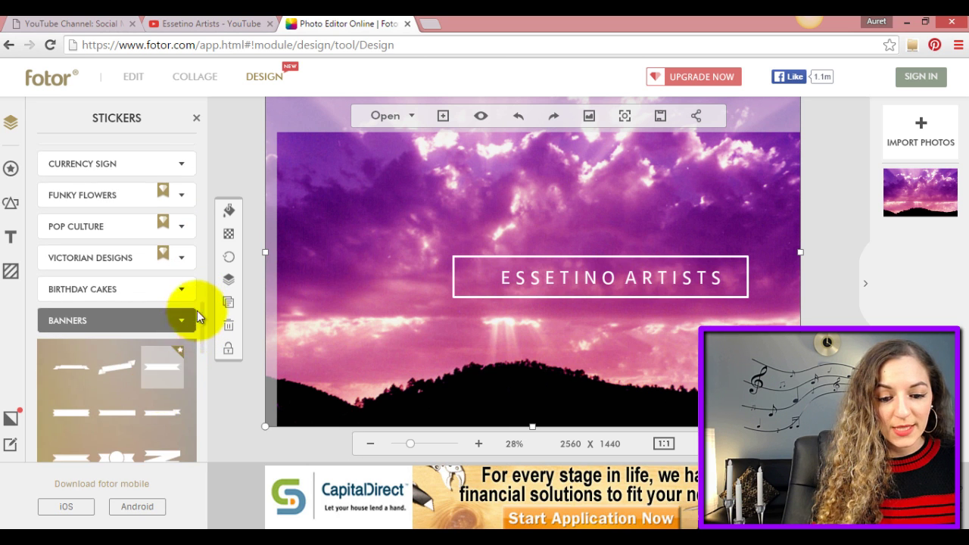
scroll("down", 3)
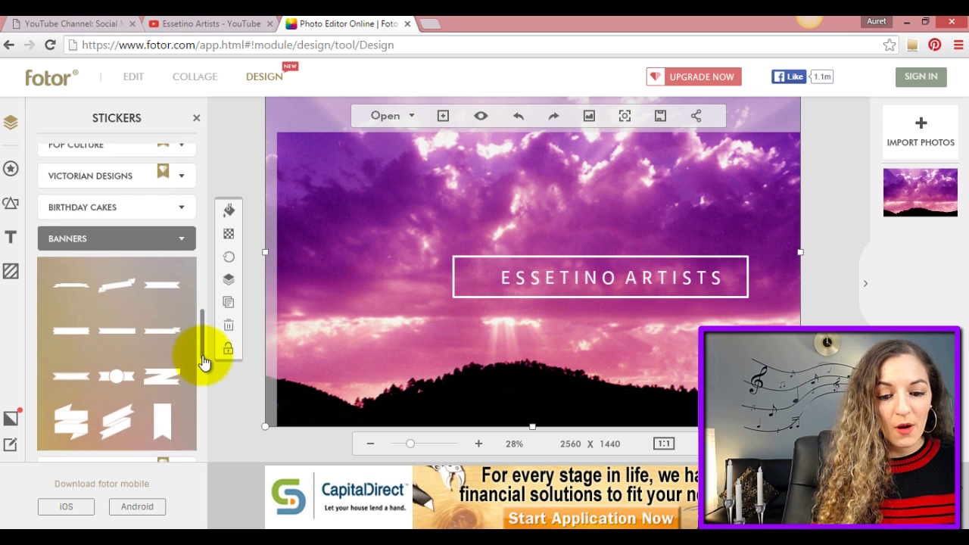
scroll("down", 3)
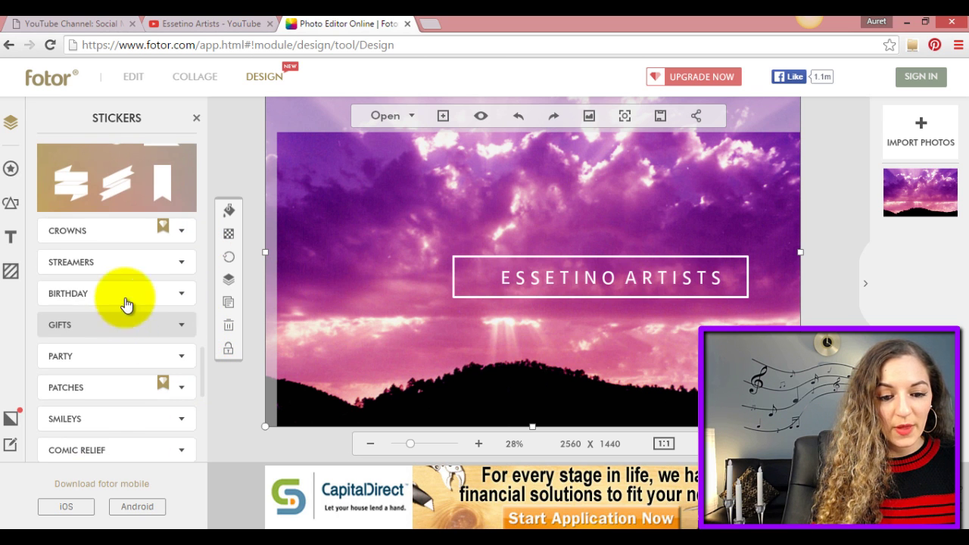
left_click(114, 262)
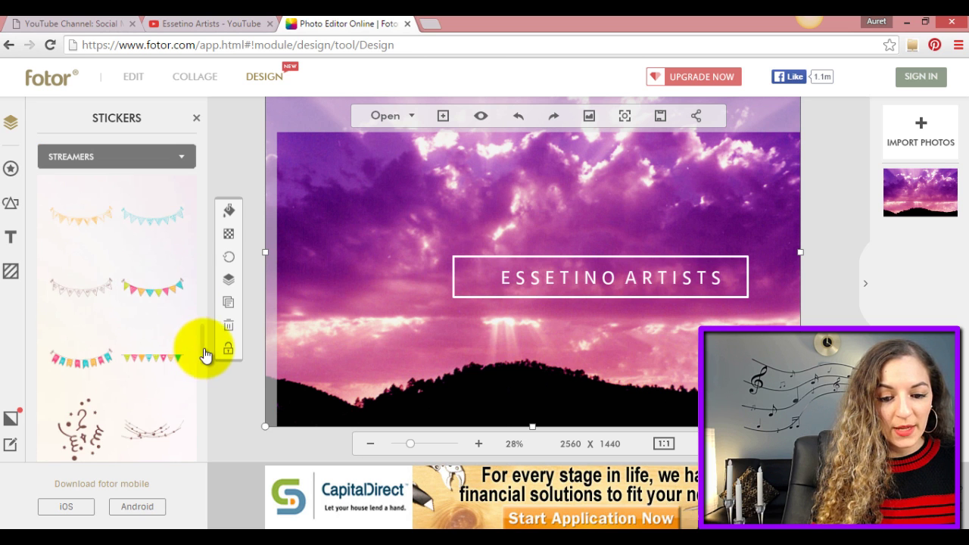
scroll("down", 3)
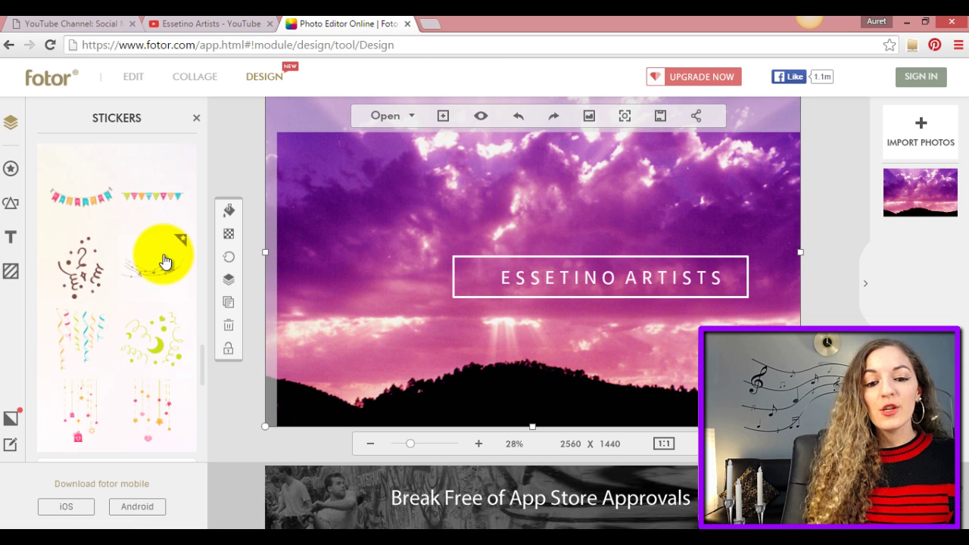
mouse_move(11, 227)
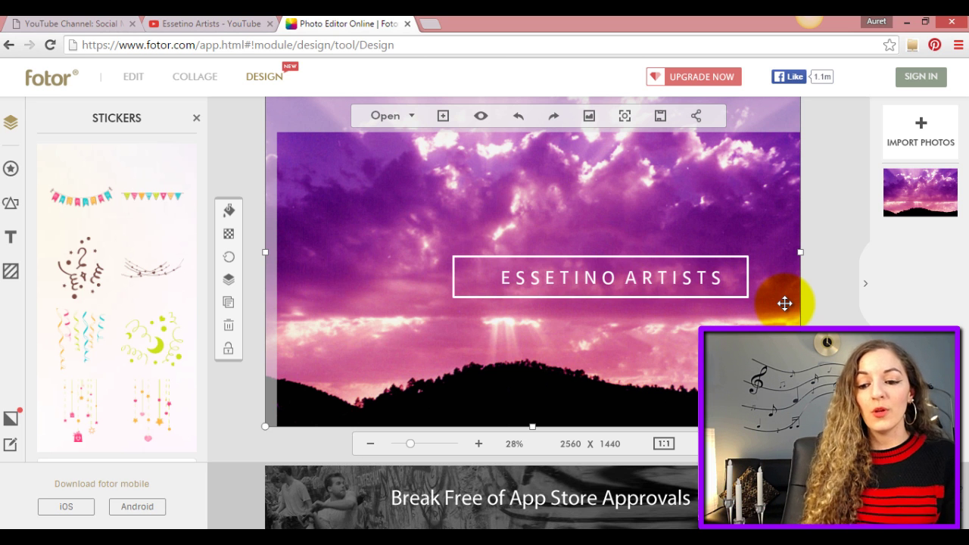
left_click_drag(784, 303, 551, 161)
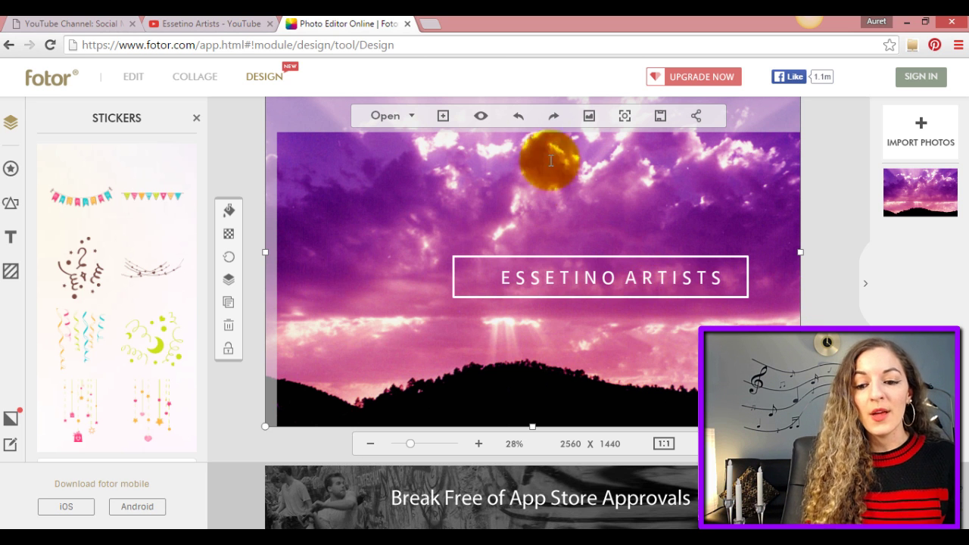
mouse_move(480, 115)
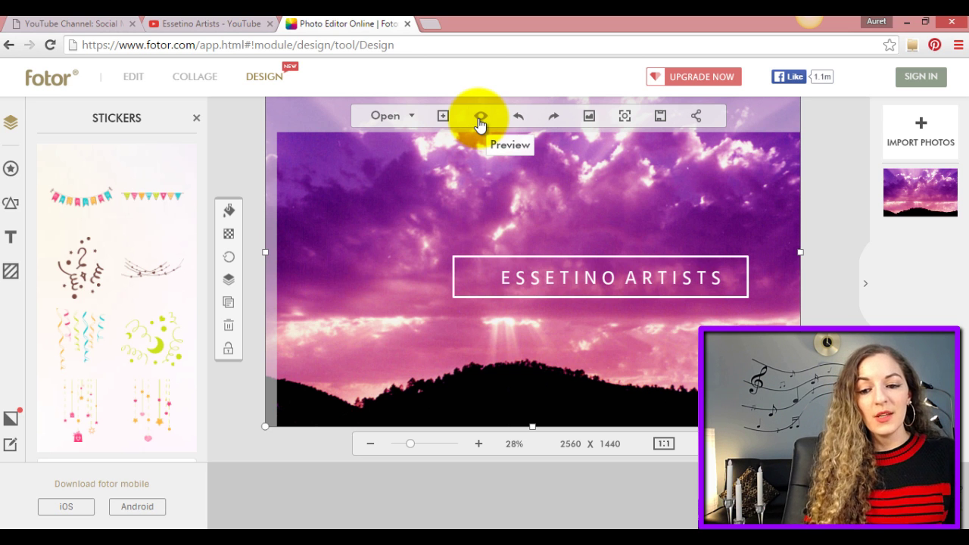
left_click(478, 115)
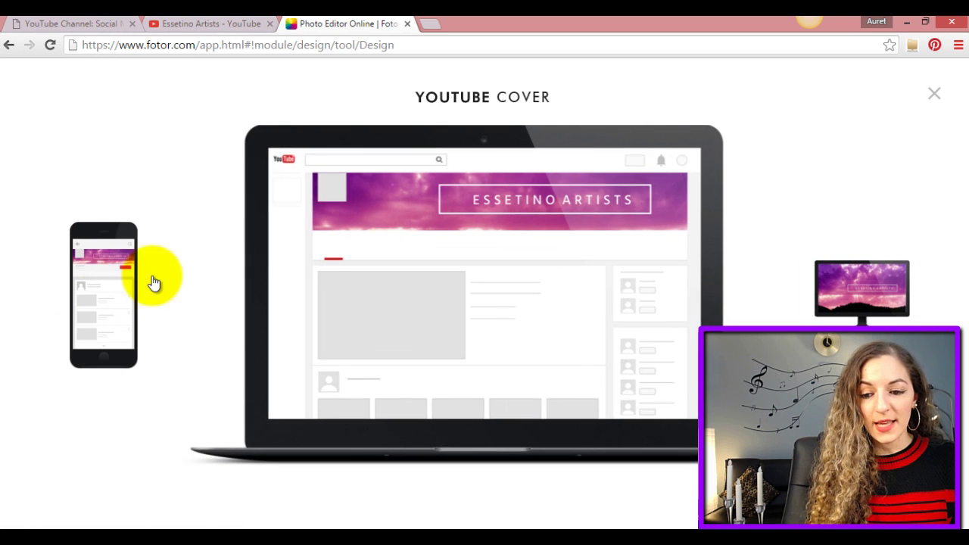
mouse_move(472, 188)
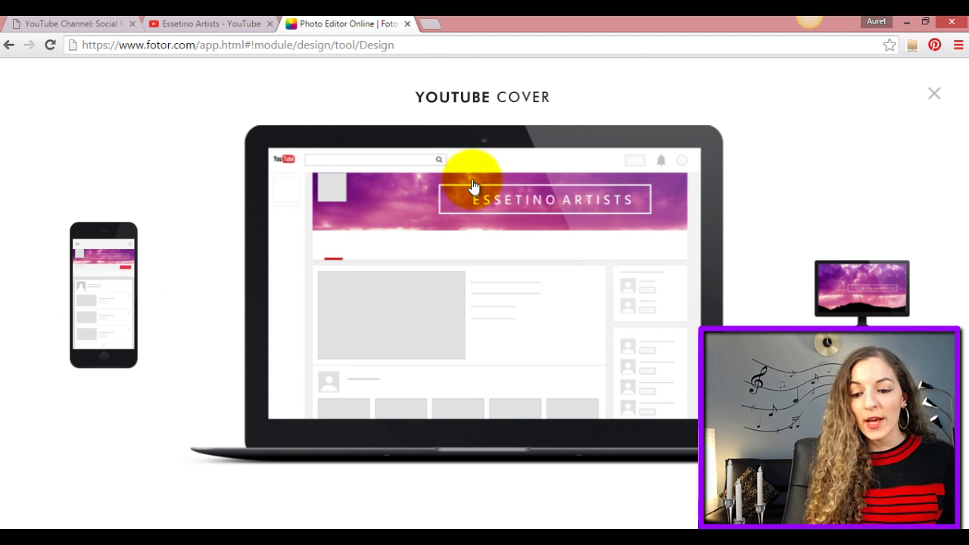
mouse_move(426, 219)
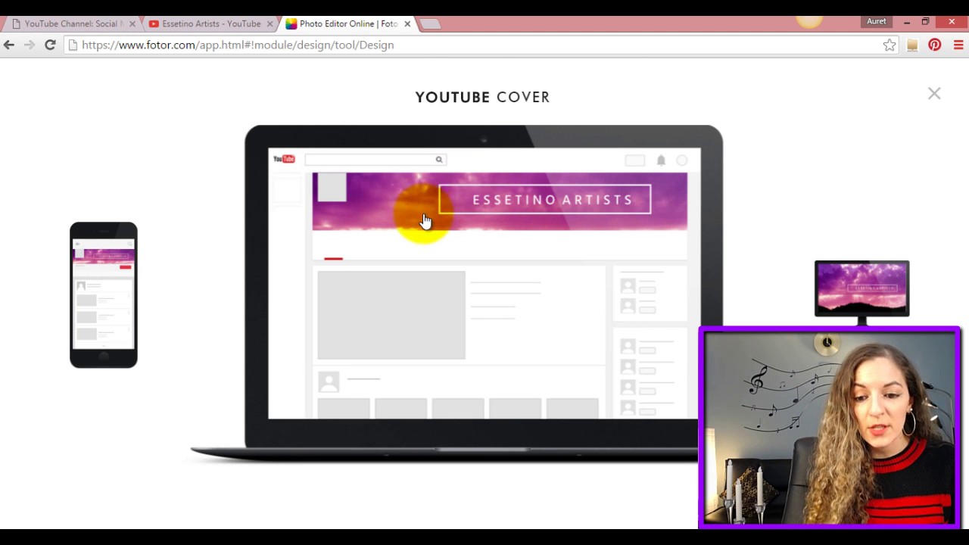
mouse_move(436, 199)
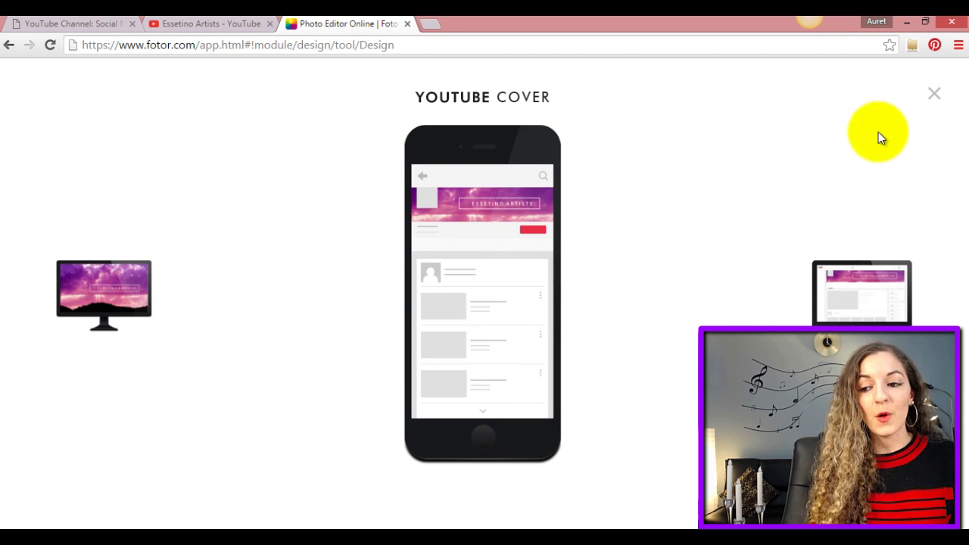
mouse_move(934, 93)
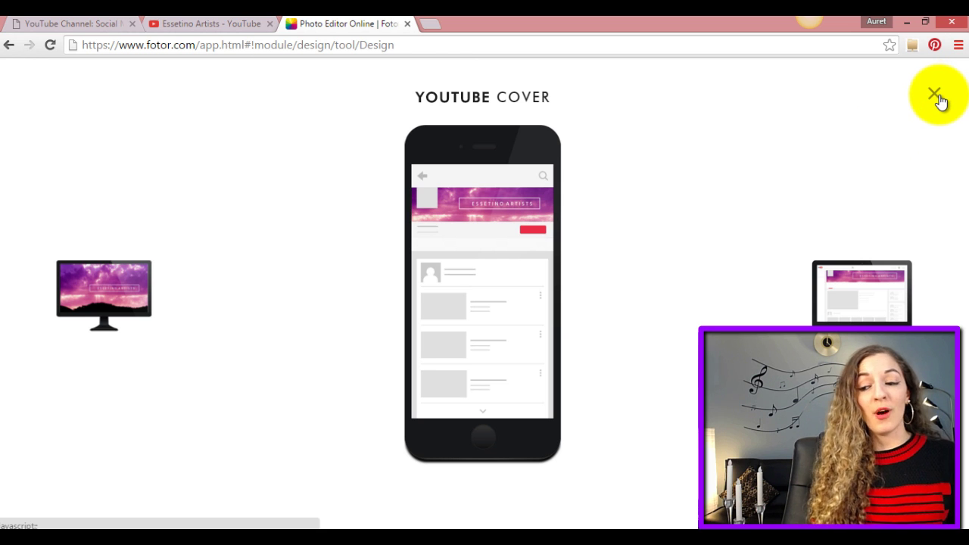
left_click(934, 94)
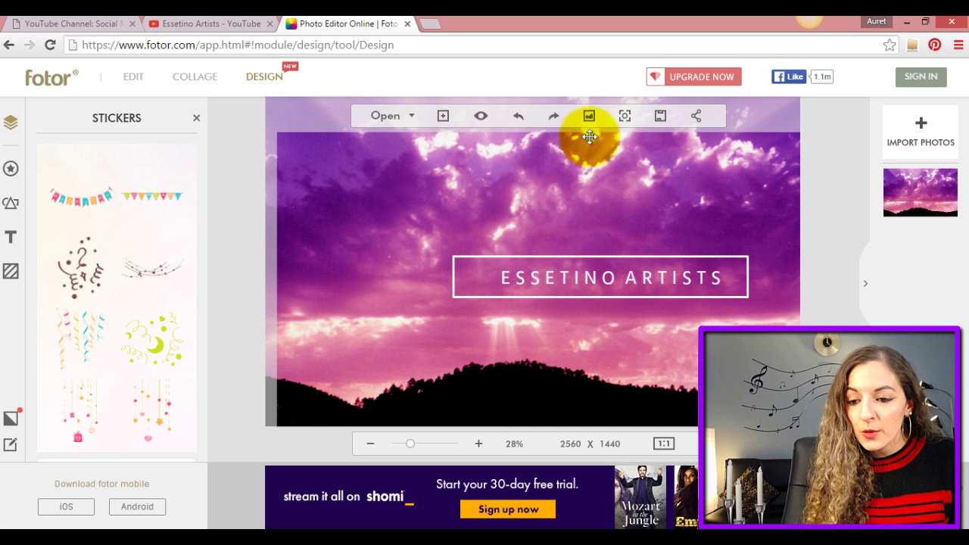
mouse_move(660, 115)
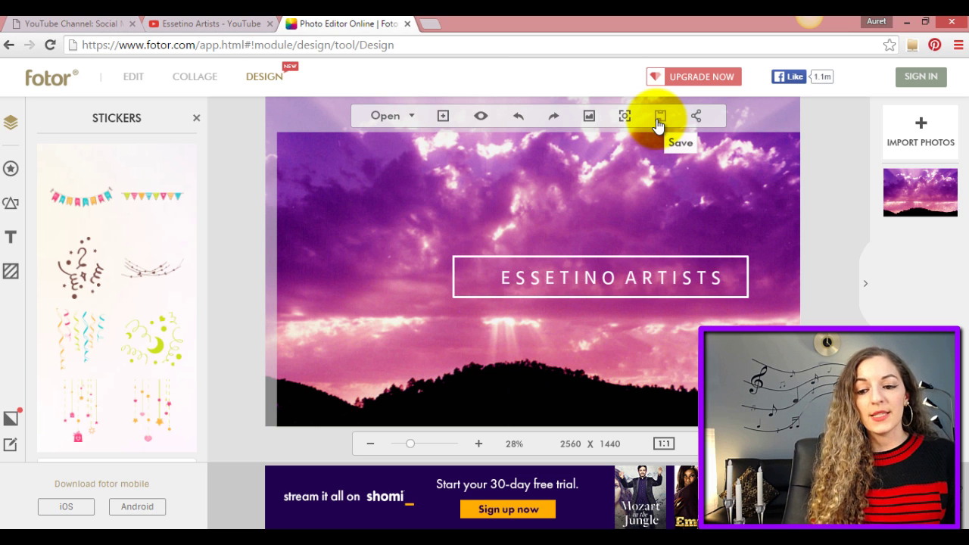
Save the banner as a PNG named FotorCreated to the computer.
left_click(660, 115)
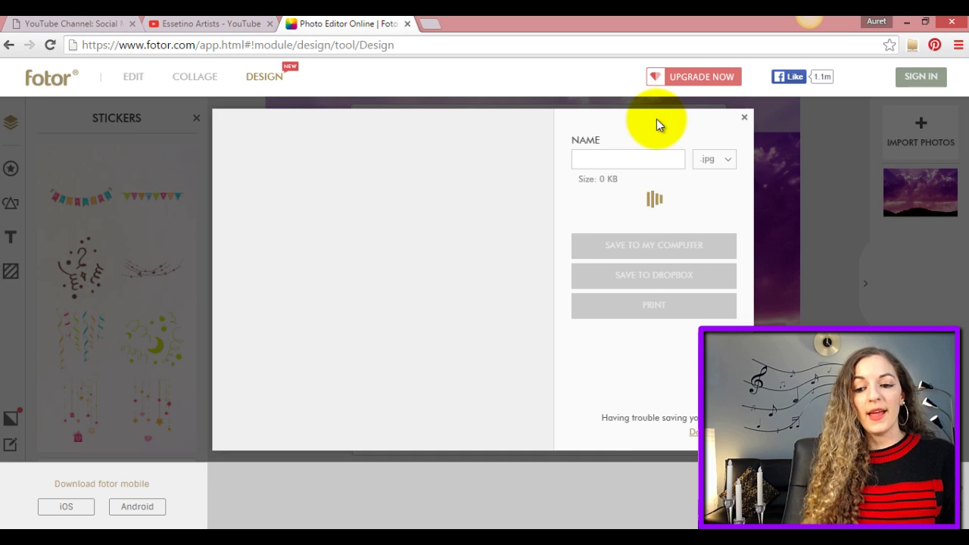
left_click(628, 159)
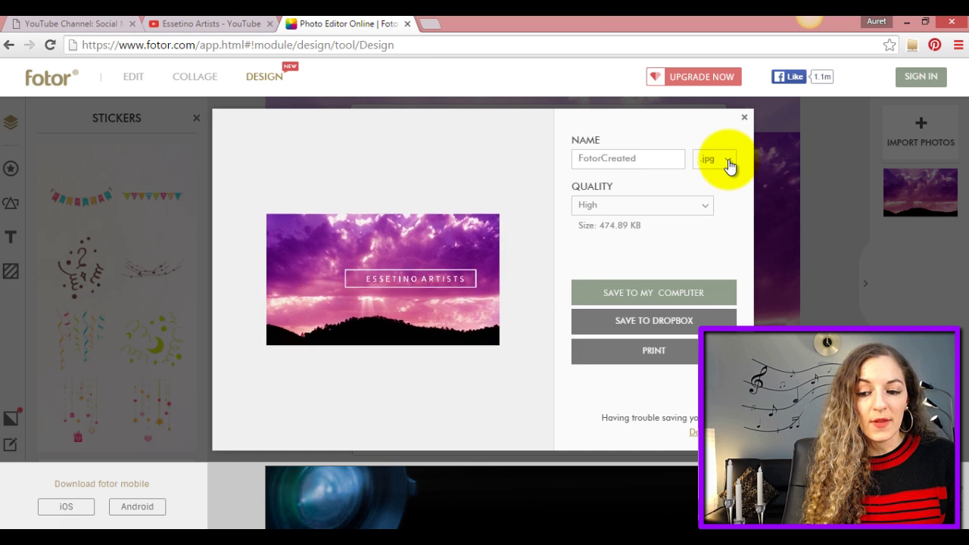
left_click(715, 159)
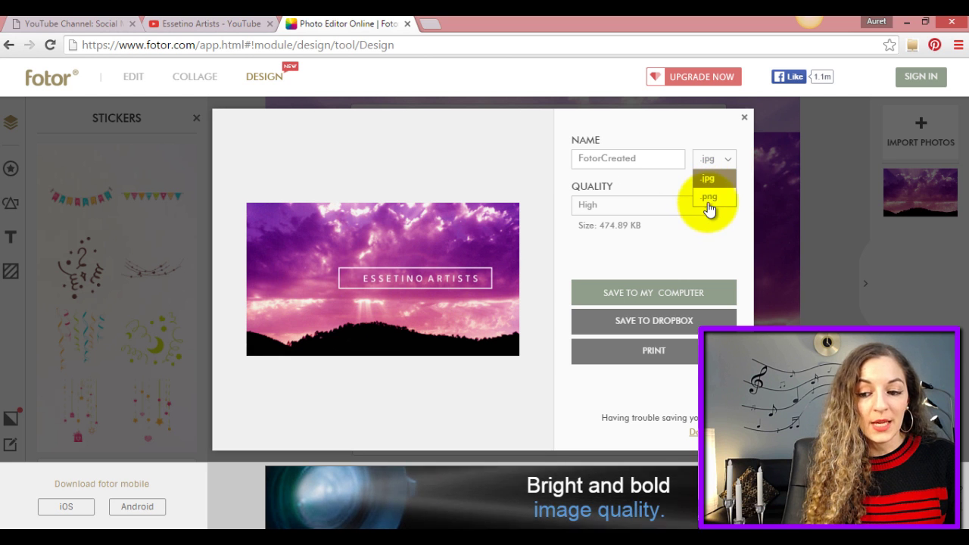
left_click(710, 196)
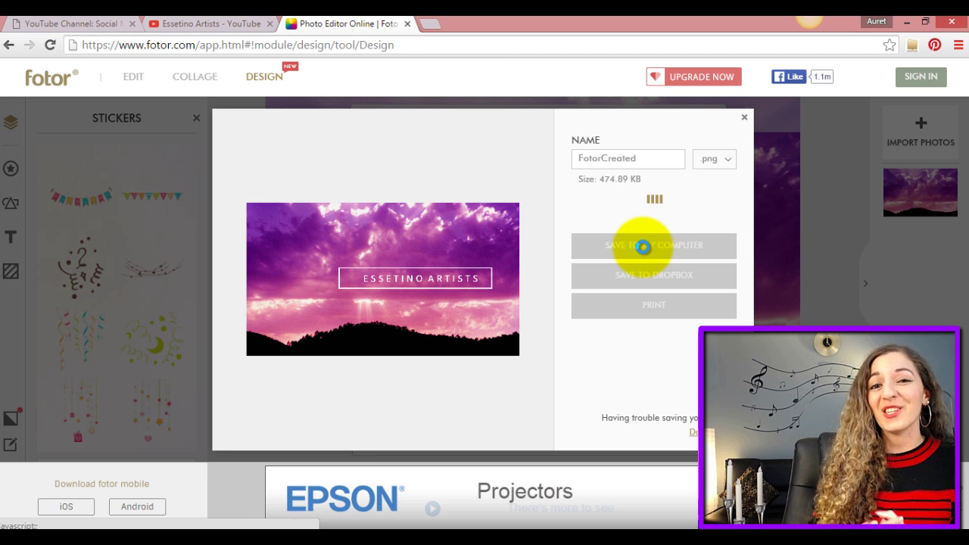
mouse_move(708, 159)
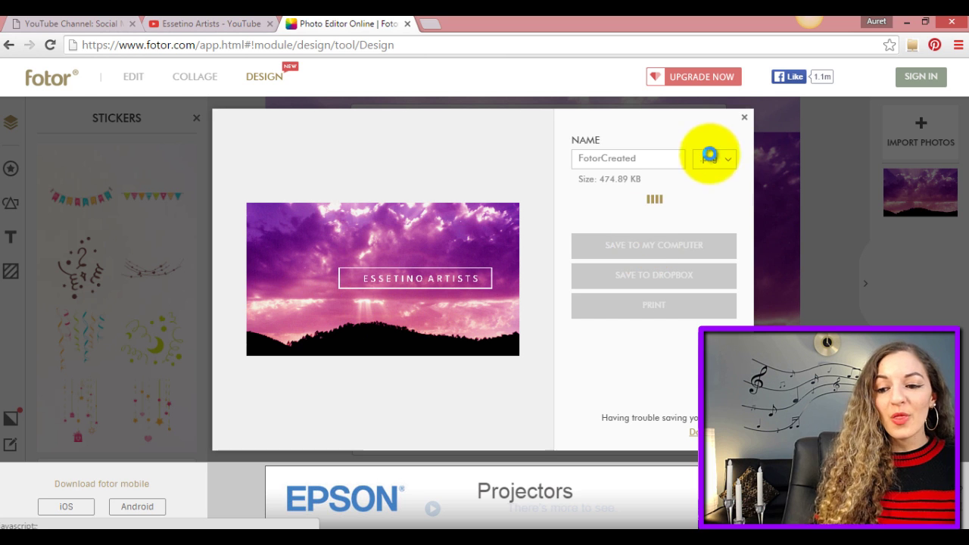